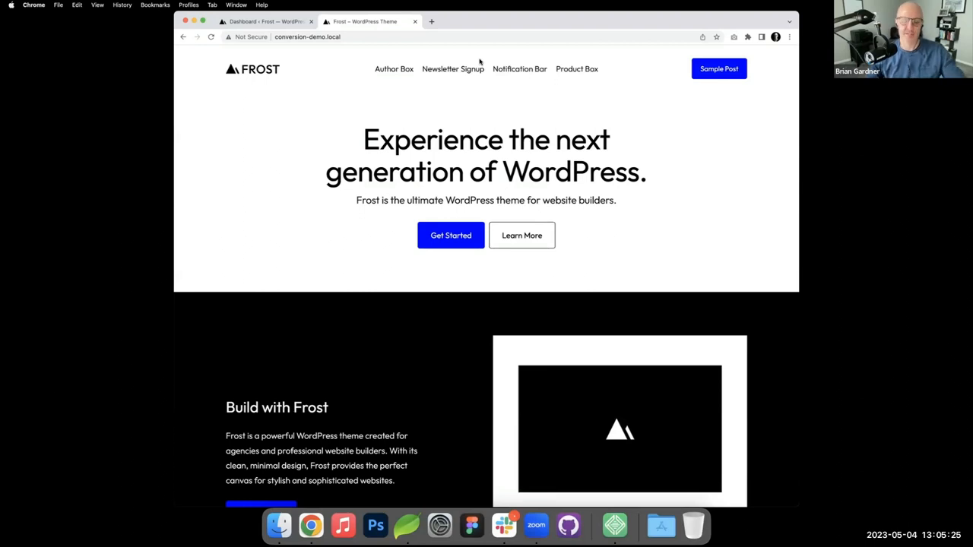
pyautogui.moveTo(483, 101)
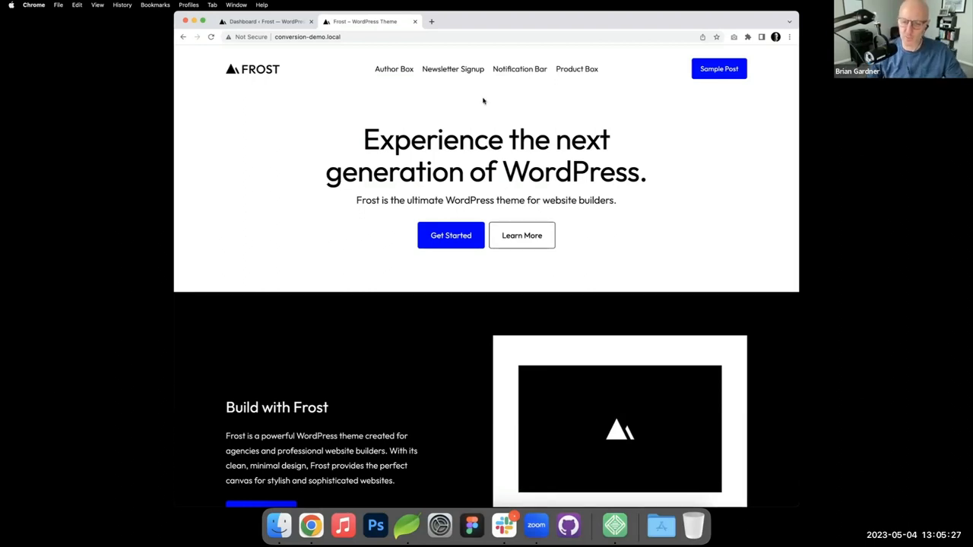
pyautogui.moveTo(377, 82)
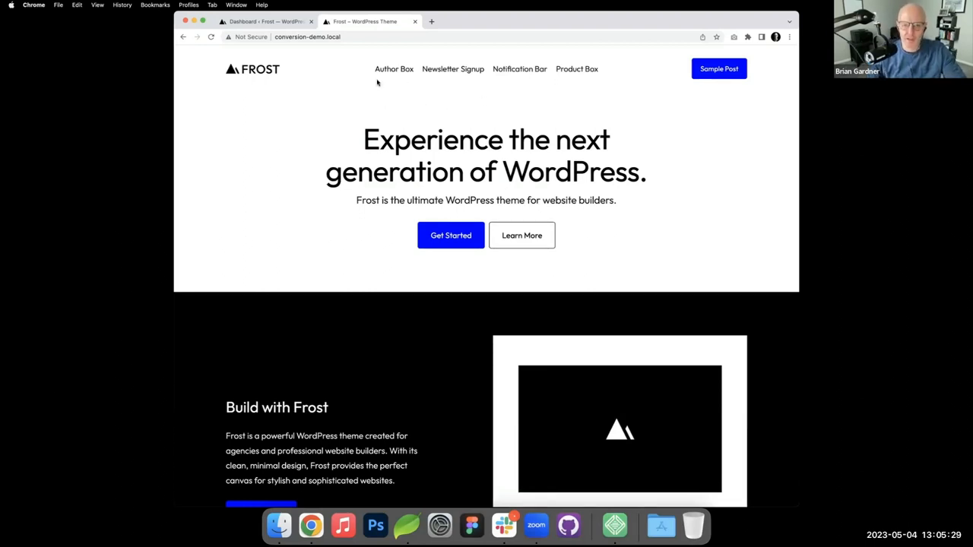
# Step: Navigate to the Frost site's Author Box page and scroll through the light and dark author cards
pyautogui.click(394, 68)
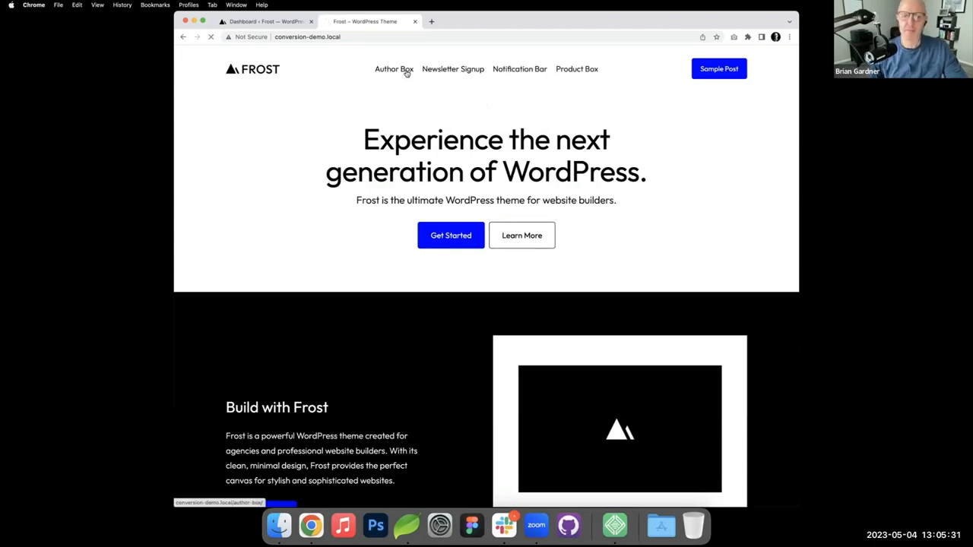
pyautogui.click(394, 68)
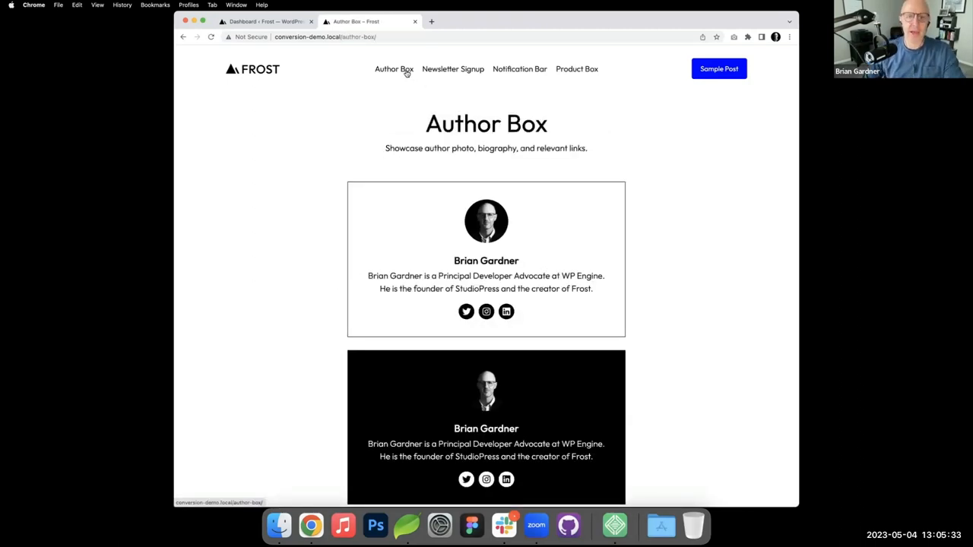
pyautogui.scroll(-3)
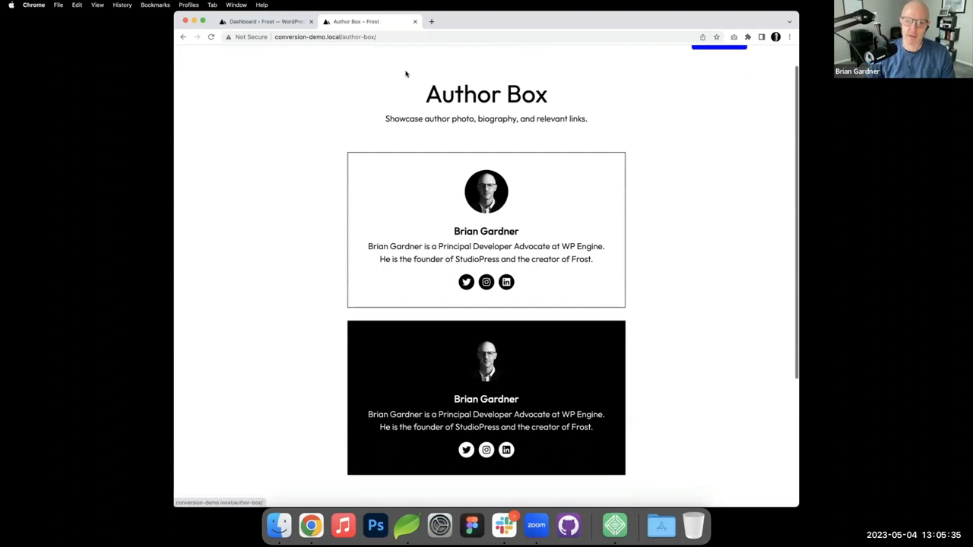
pyautogui.scroll(-3)
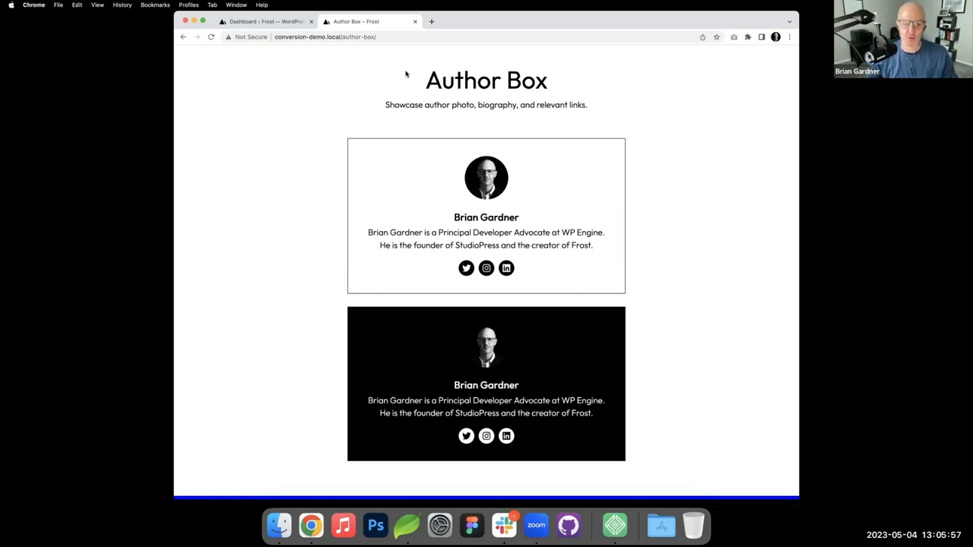
pyautogui.moveTo(476, 44)
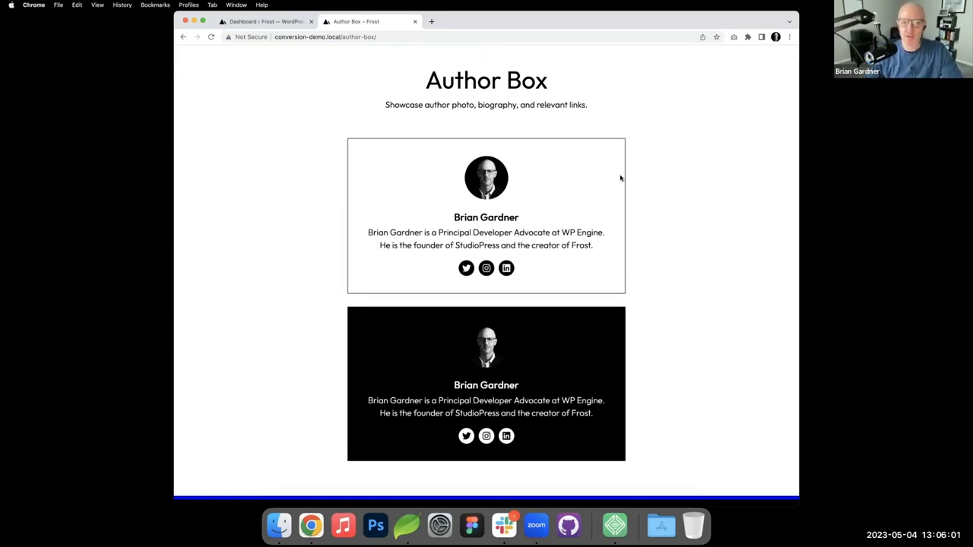
pyautogui.moveTo(525, 175)
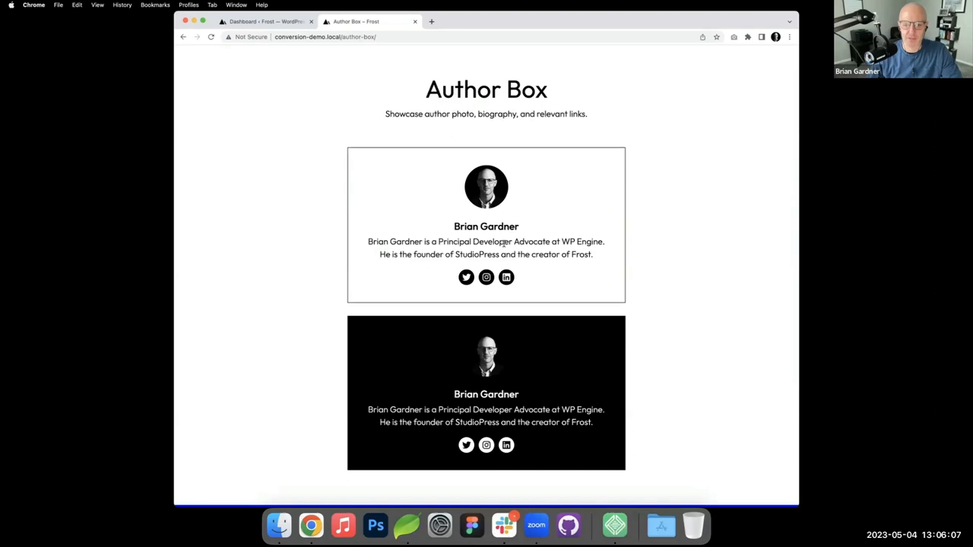
pyautogui.scroll(-3)
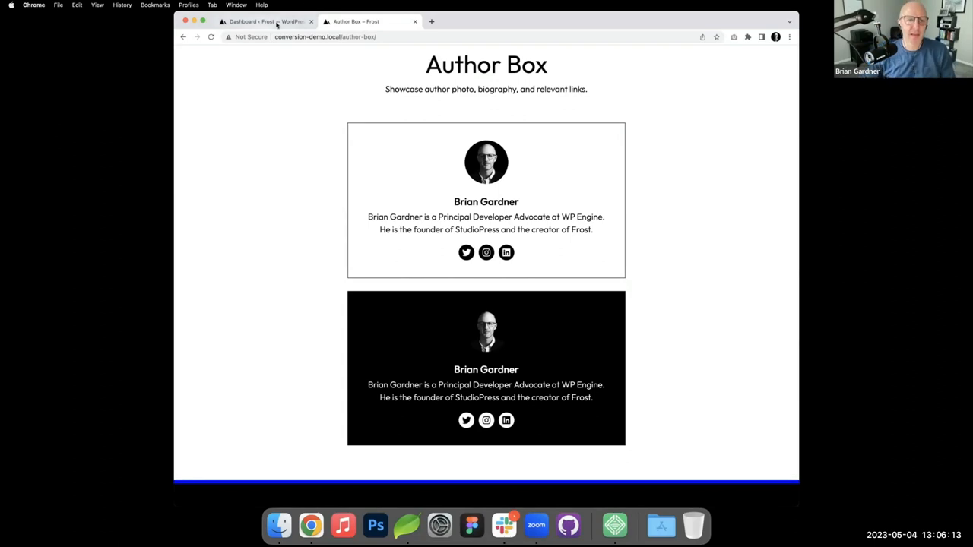
# Step: From the dashboard's Pages list, open the Author Box page in the block editor
pyautogui.click(261, 21)
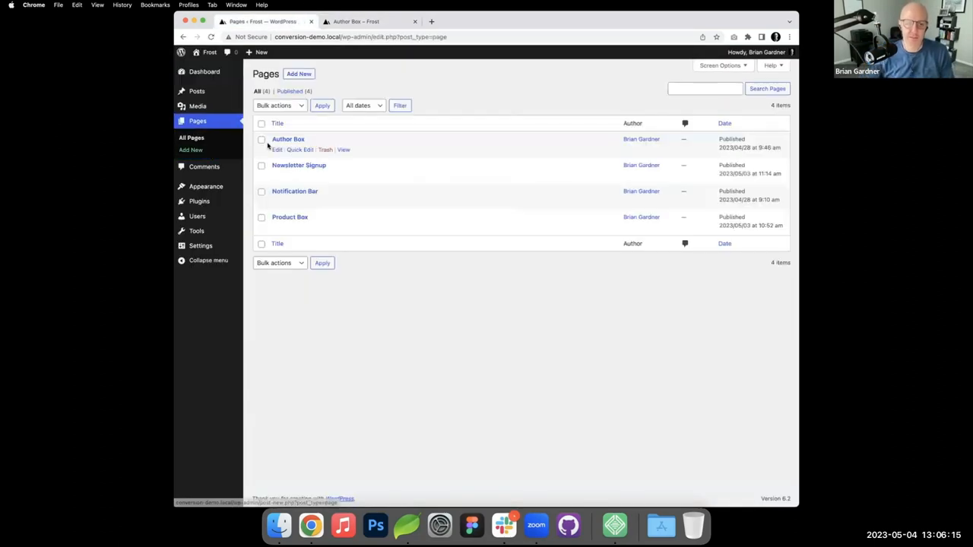
pyautogui.click(288, 140)
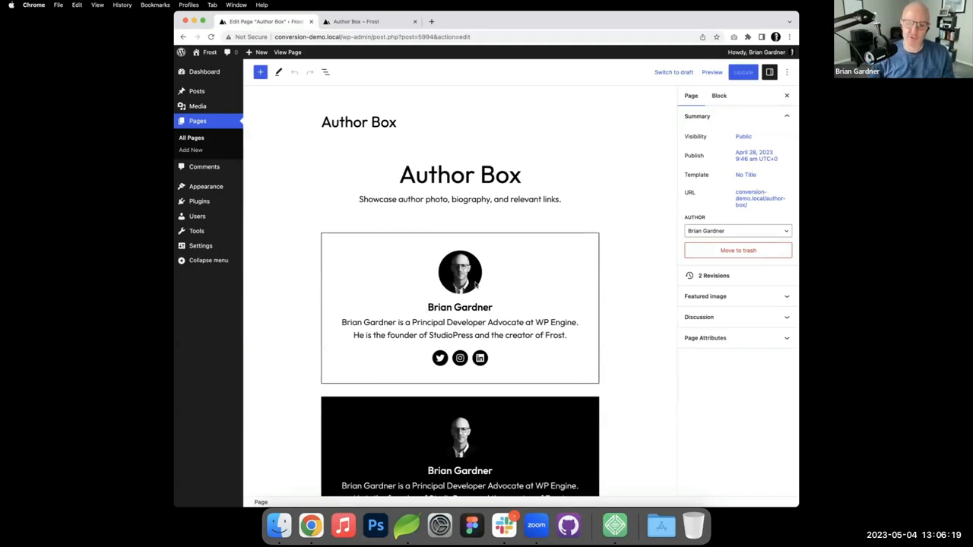
pyautogui.moveTo(301, 272)
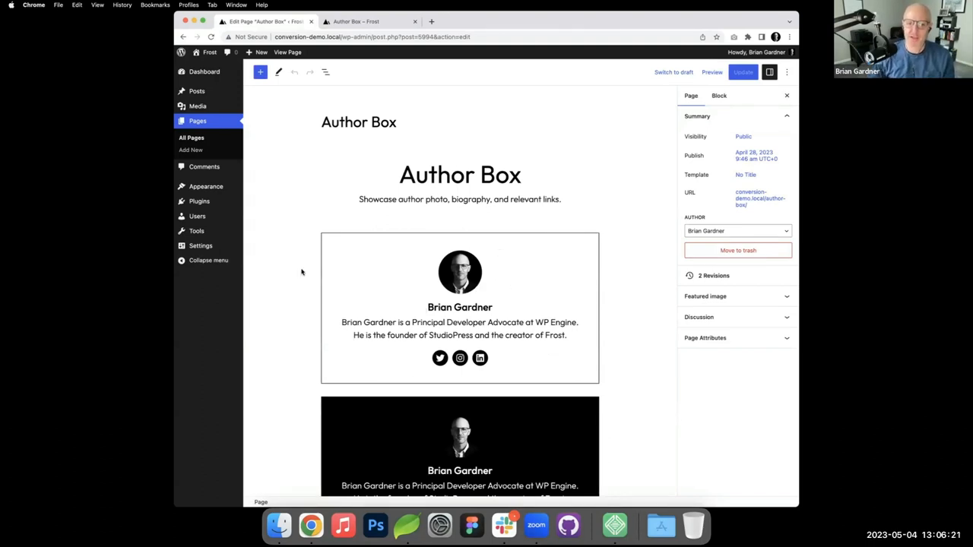
# Step: Inspect the nested author box groups in List View, then close the outline
pyautogui.click(325, 71)
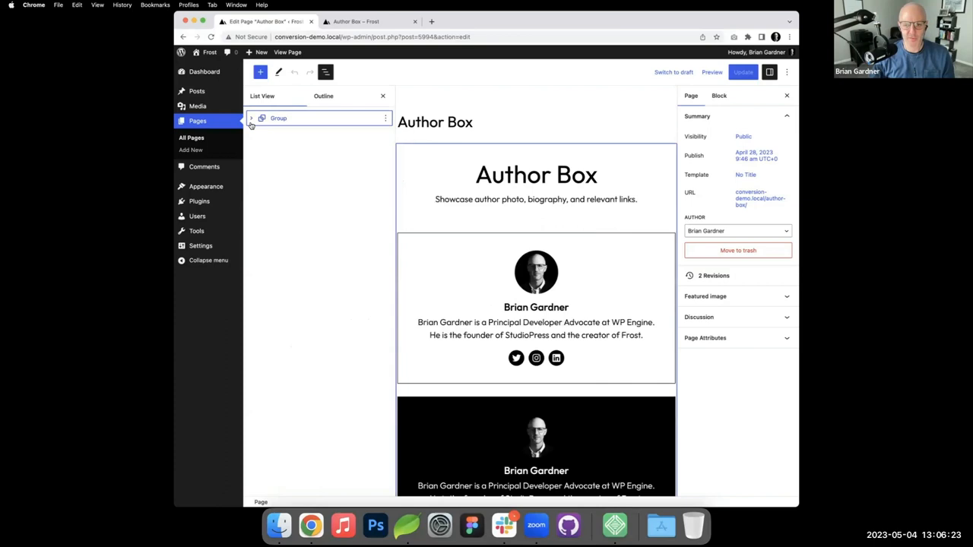
pyautogui.click(251, 119)
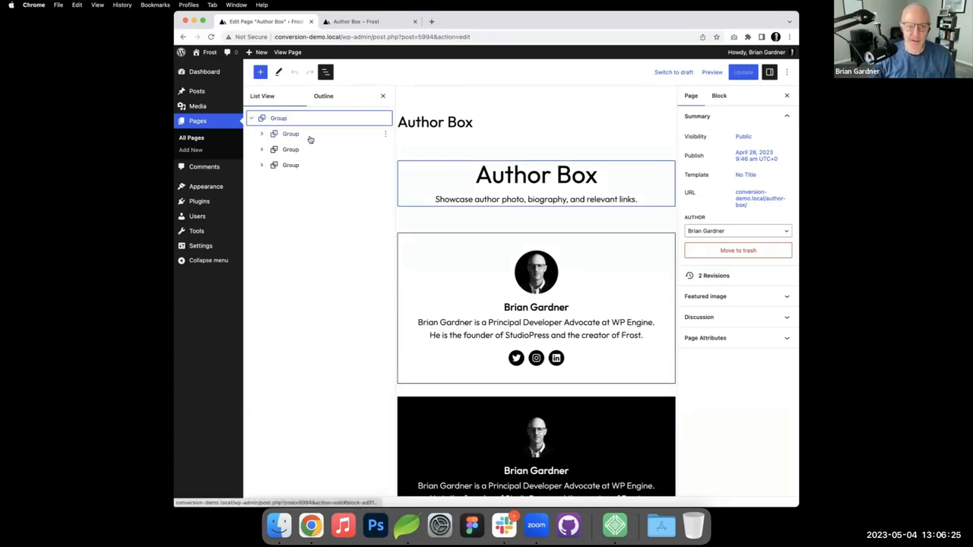
pyautogui.click(262, 149)
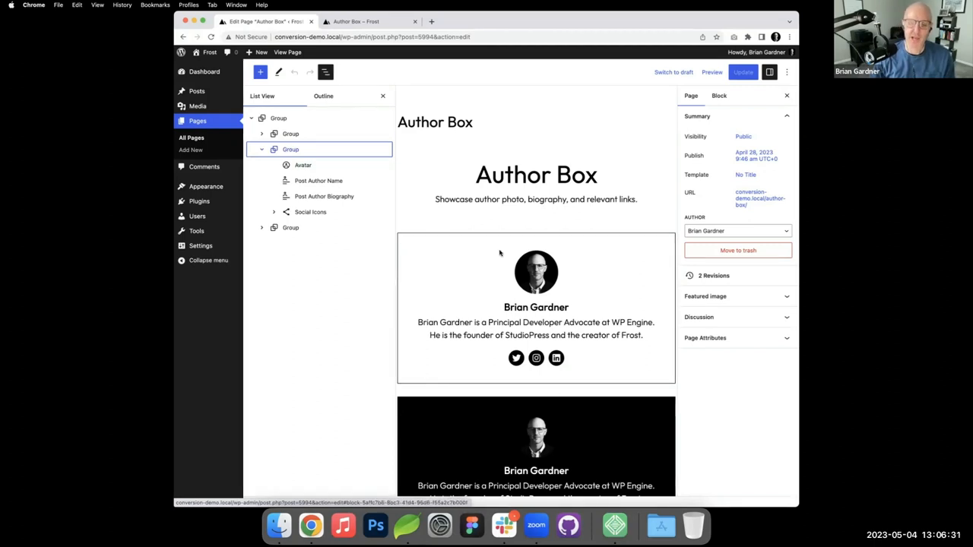
pyautogui.click(303, 164)
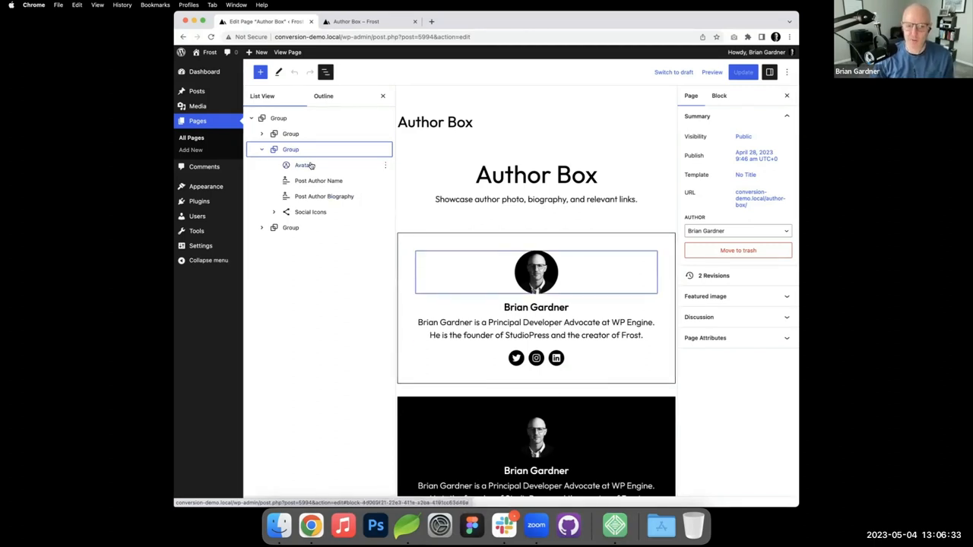
pyautogui.click(319, 180)
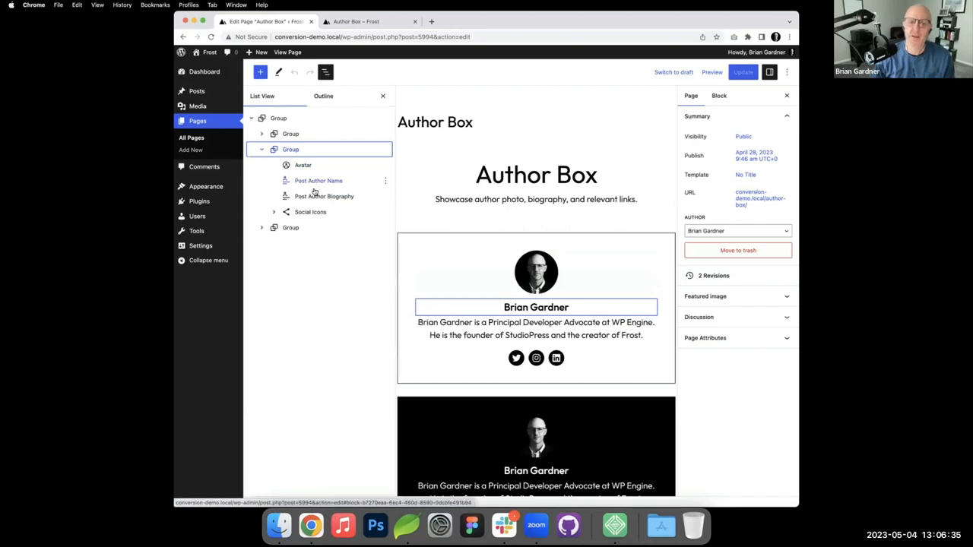
pyautogui.click(324, 196)
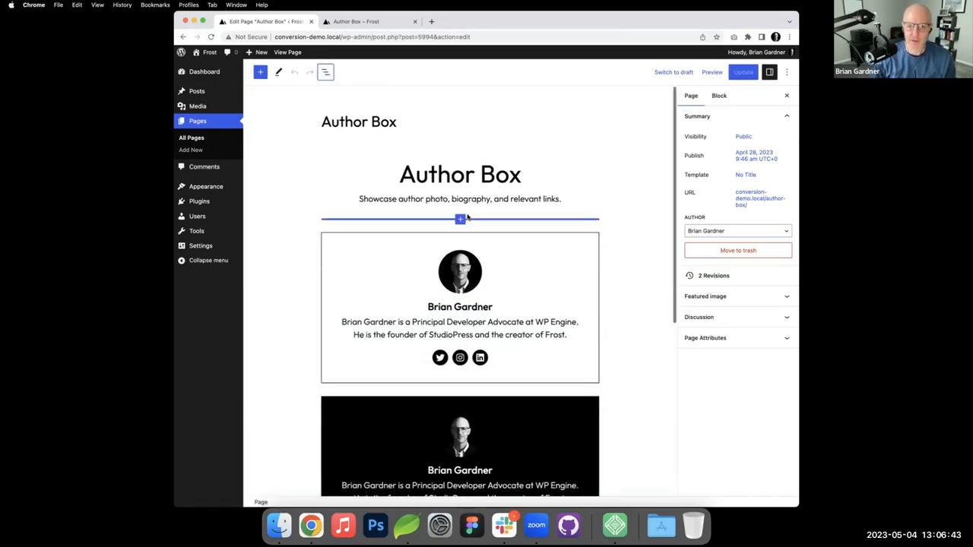
# Step: Insert an empty Group block below the intro paragraph, above the first author box
pyautogui.click(459, 219)
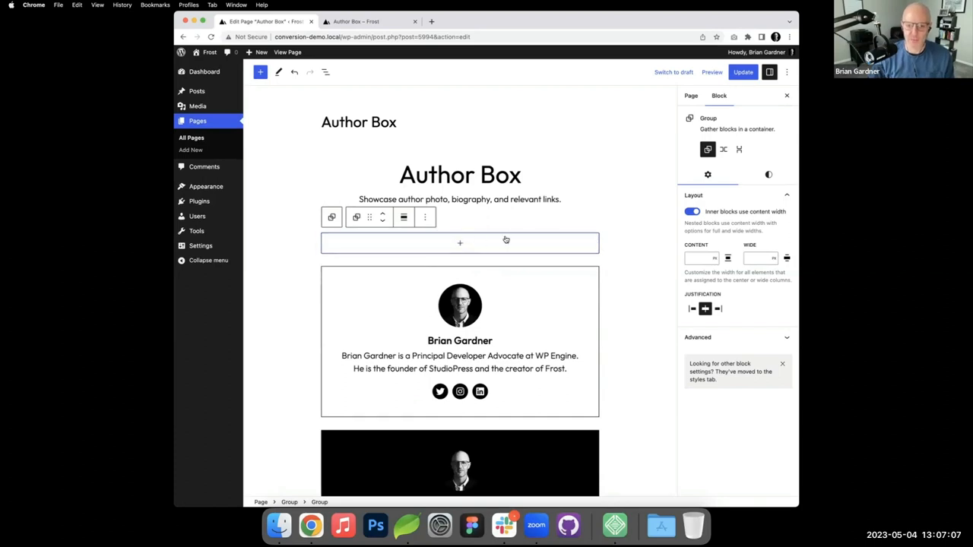
pyautogui.moveTo(460, 243)
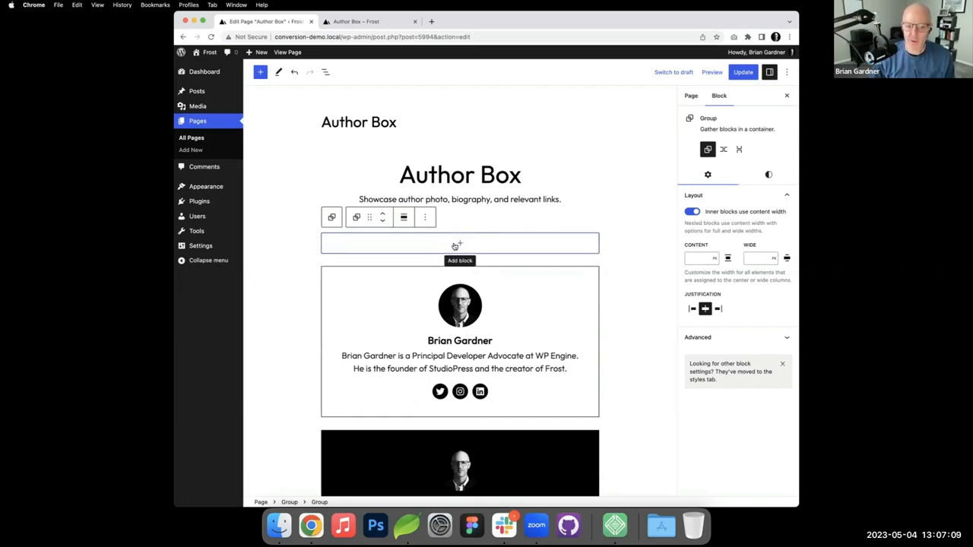
pyautogui.click(459, 243)
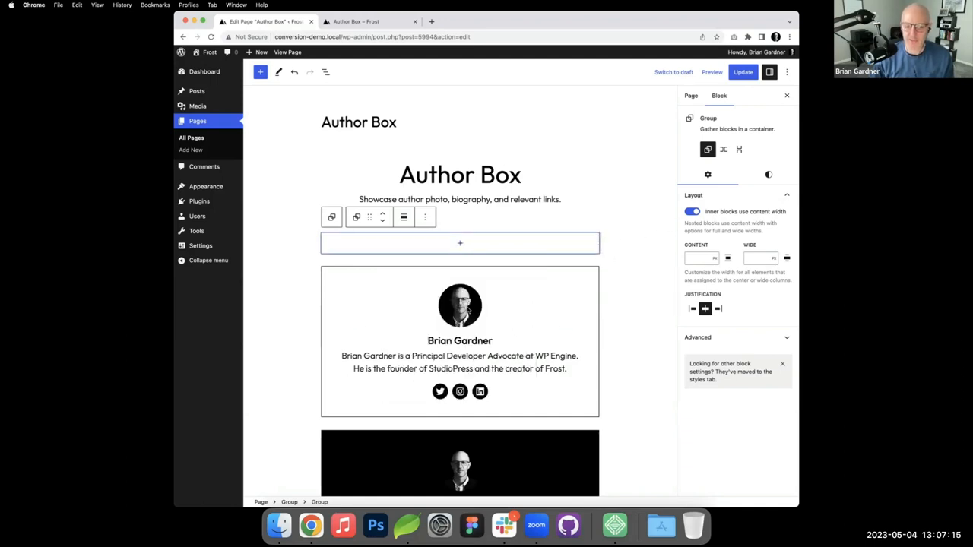
# Step: Add an Avatar block and the Post Author Name beneath it inside the new group
pyautogui.click(459, 243)
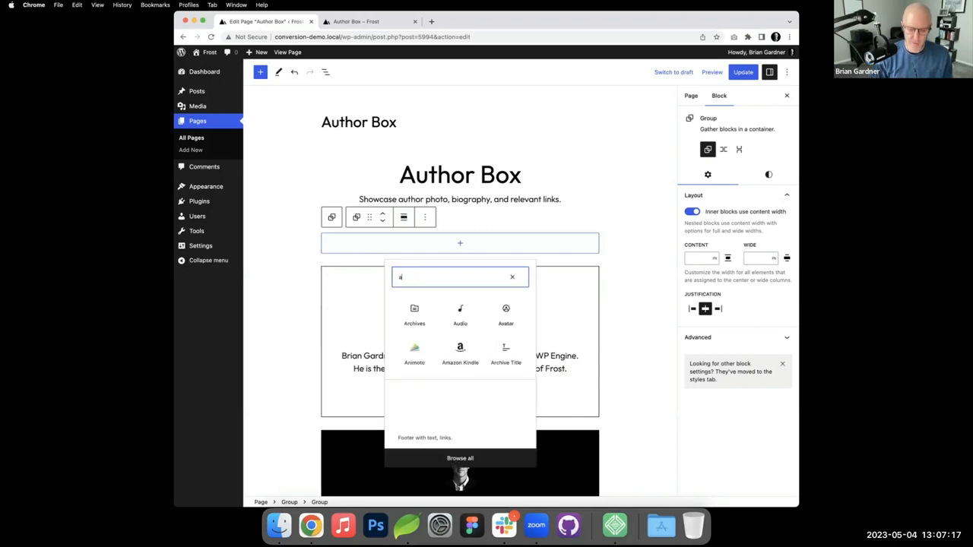
pyautogui.click(505, 312)
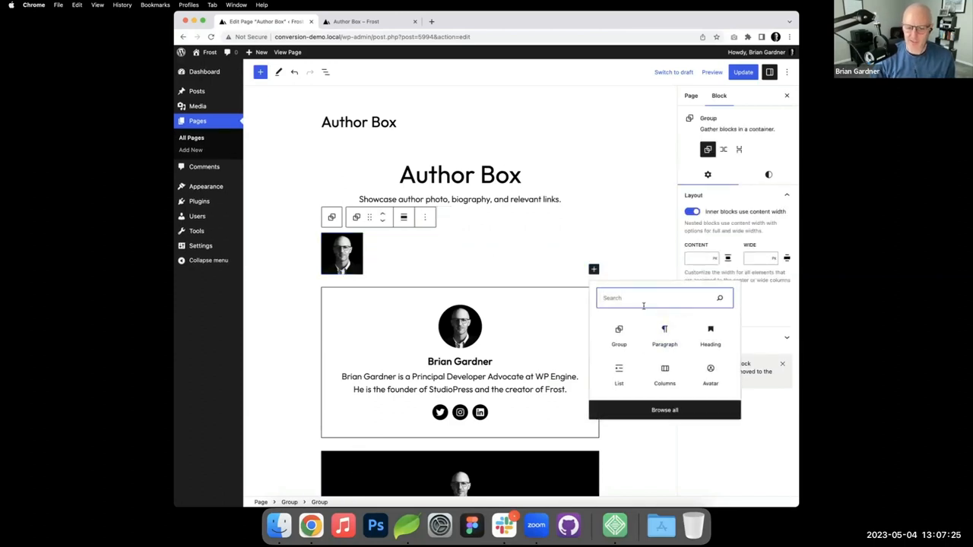
pyautogui.write('au')
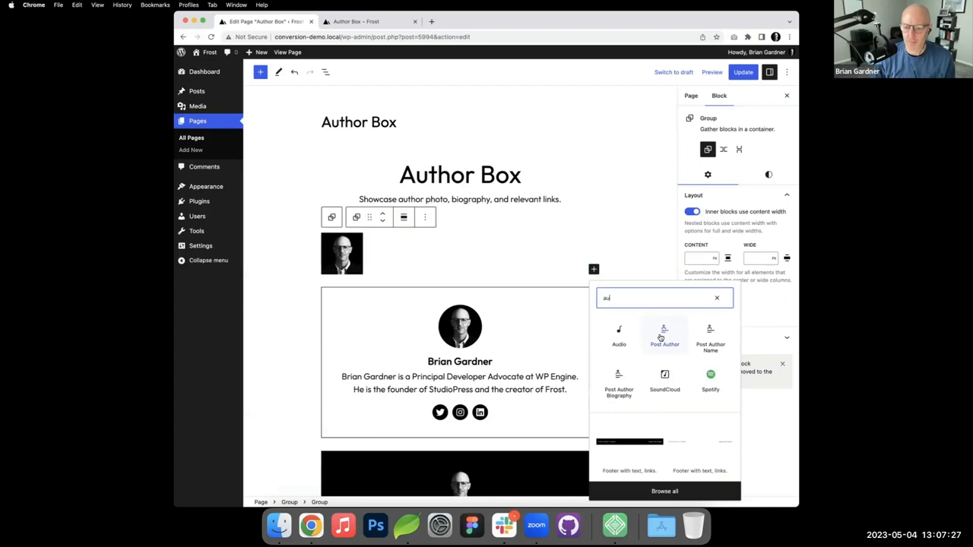
pyautogui.click(663, 335)
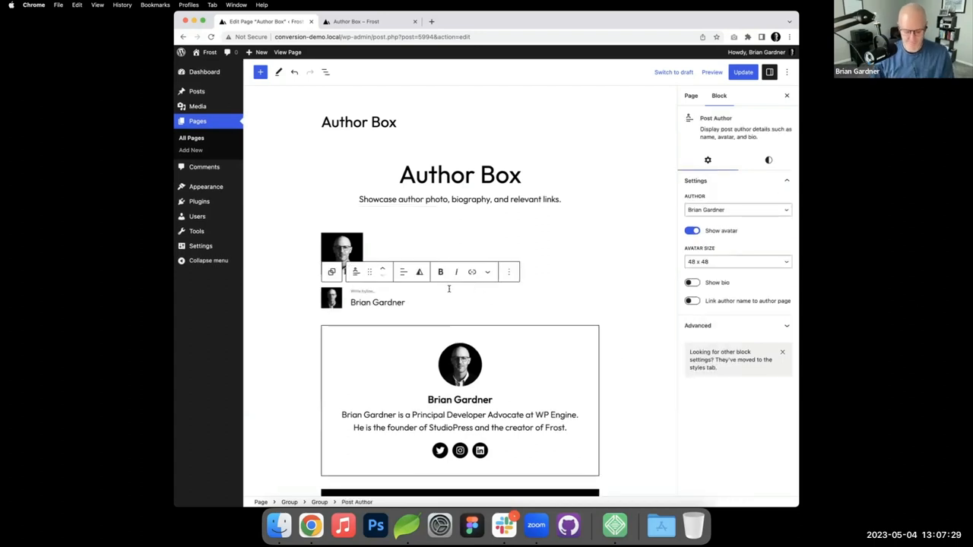
pyautogui.click(342, 253)
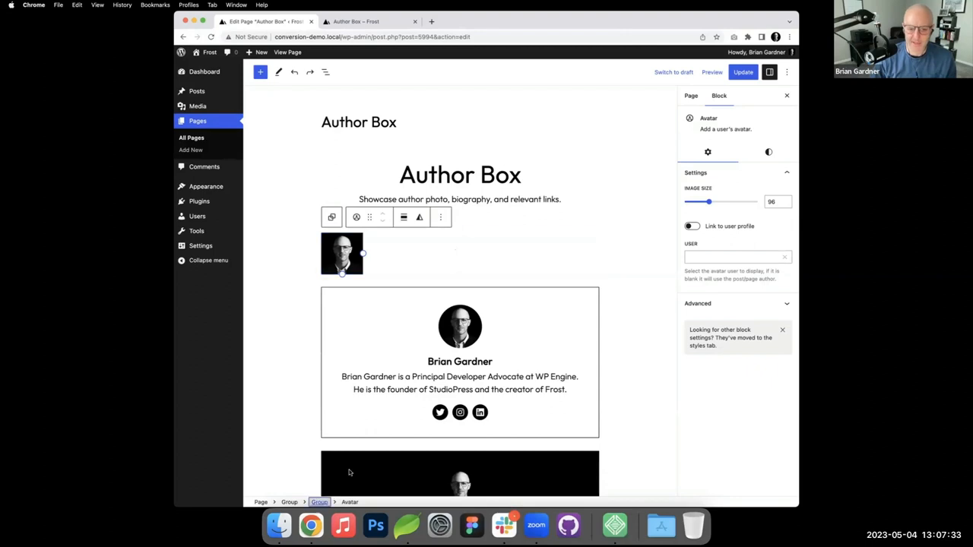
pyautogui.click(593, 269)
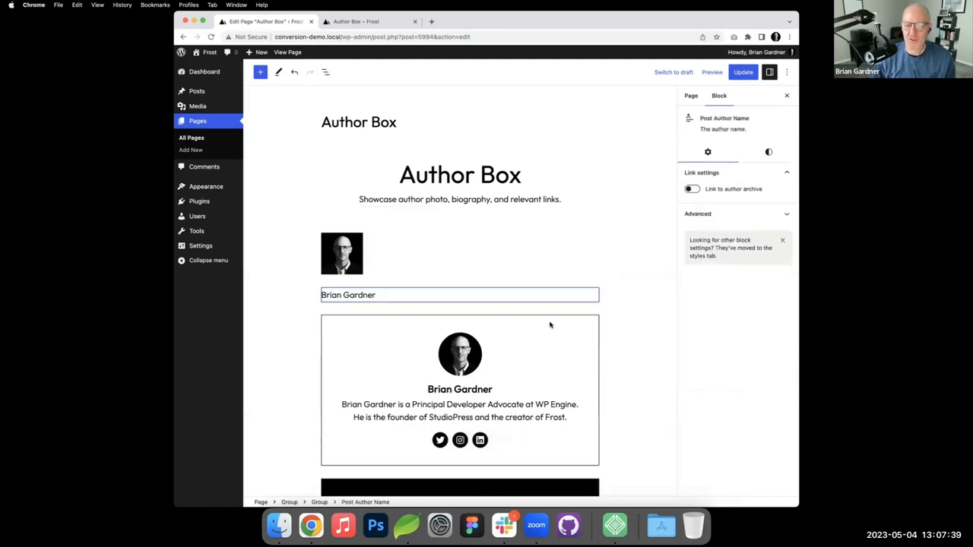
# Step: Add a Post Author Biography block under the author name in the new group
pyautogui.click(459, 411)
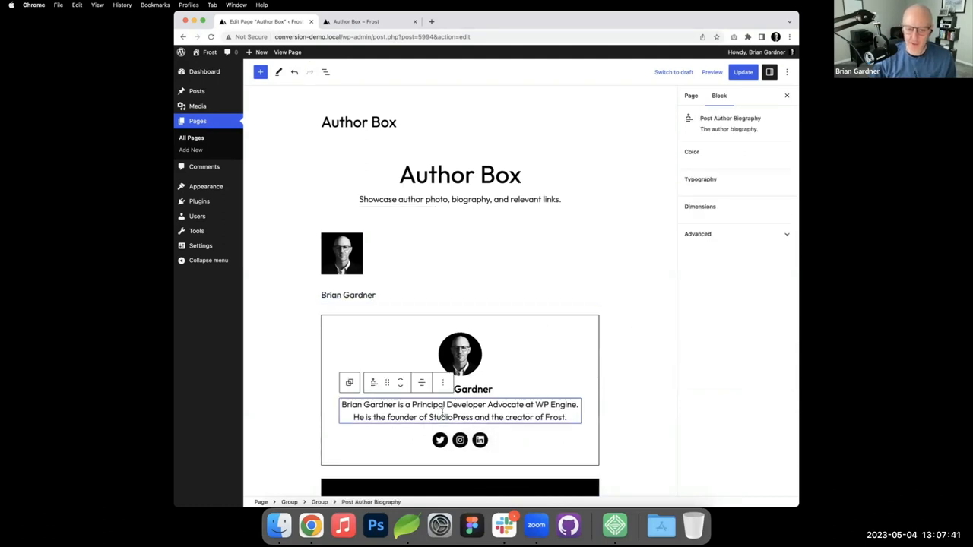
pyautogui.click(692, 152)
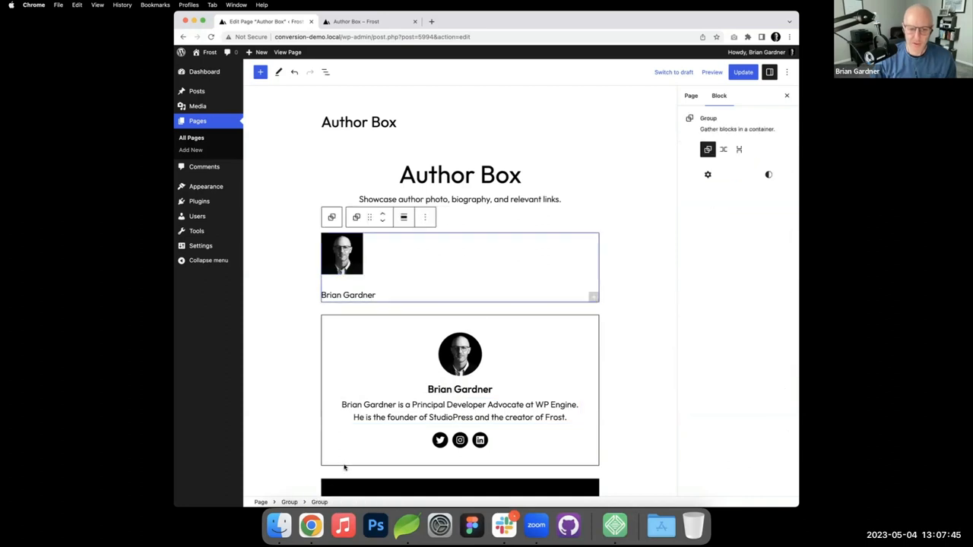
pyautogui.click(593, 297)
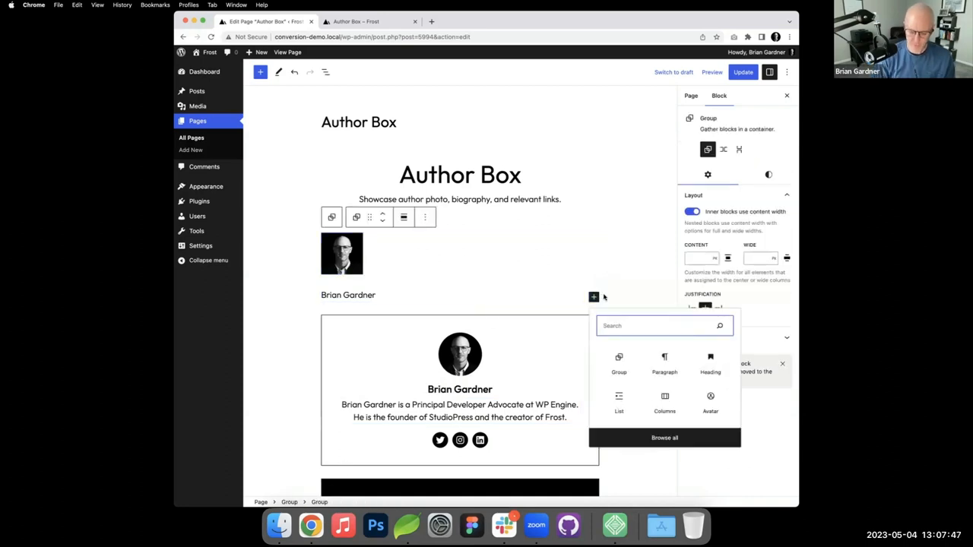
pyautogui.write('au')
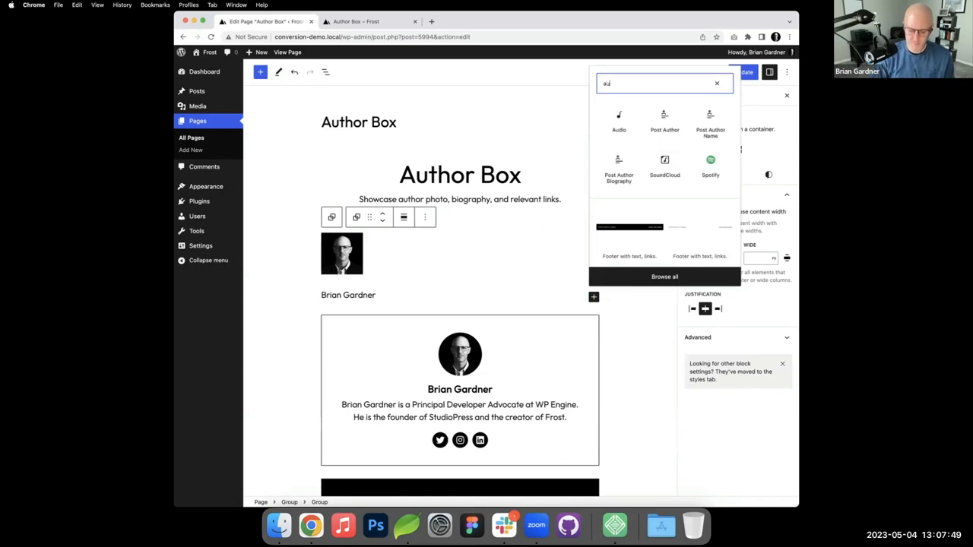
pyautogui.moveTo(616, 195)
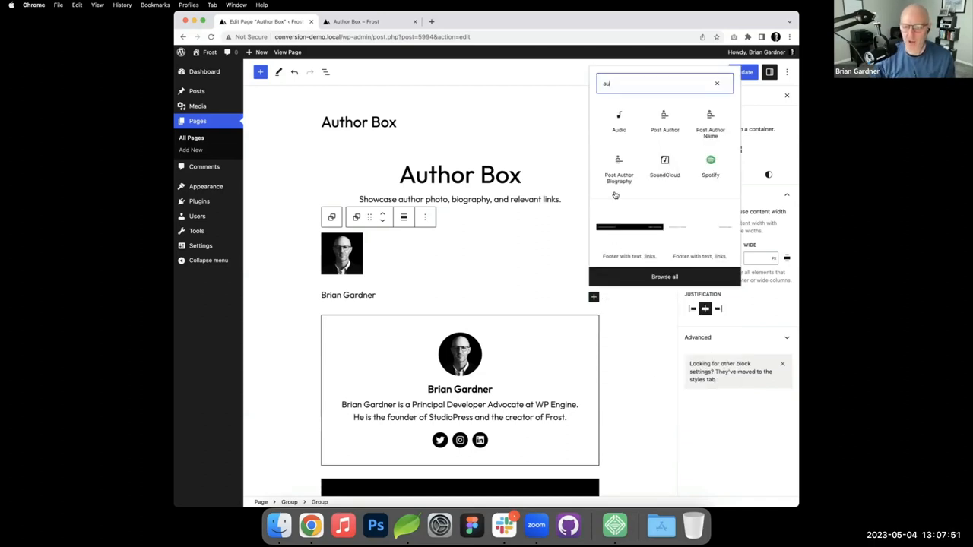
pyautogui.click(619, 165)
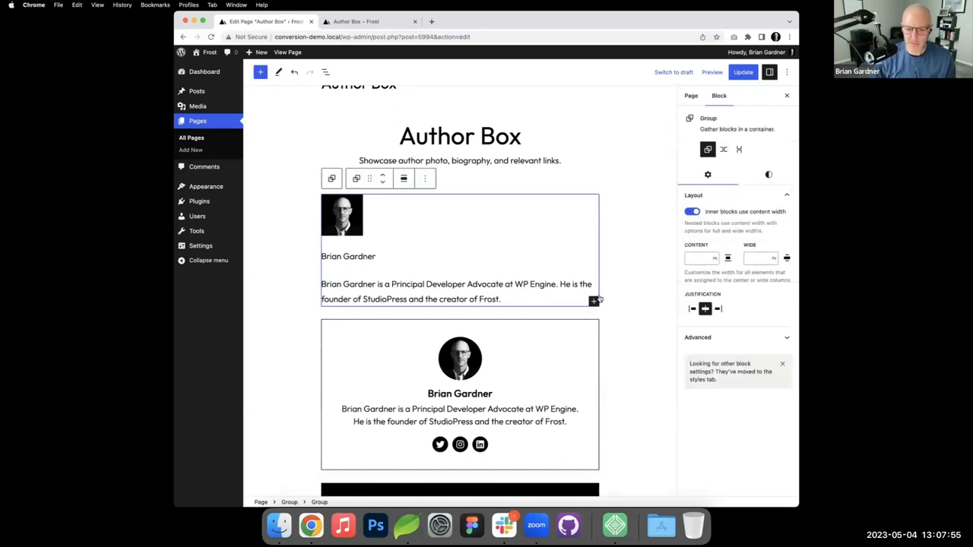
# Step: Add a Social Icons block with Twitter, Instagram and LinkedIn icons under the biography
pyautogui.click(593, 301)
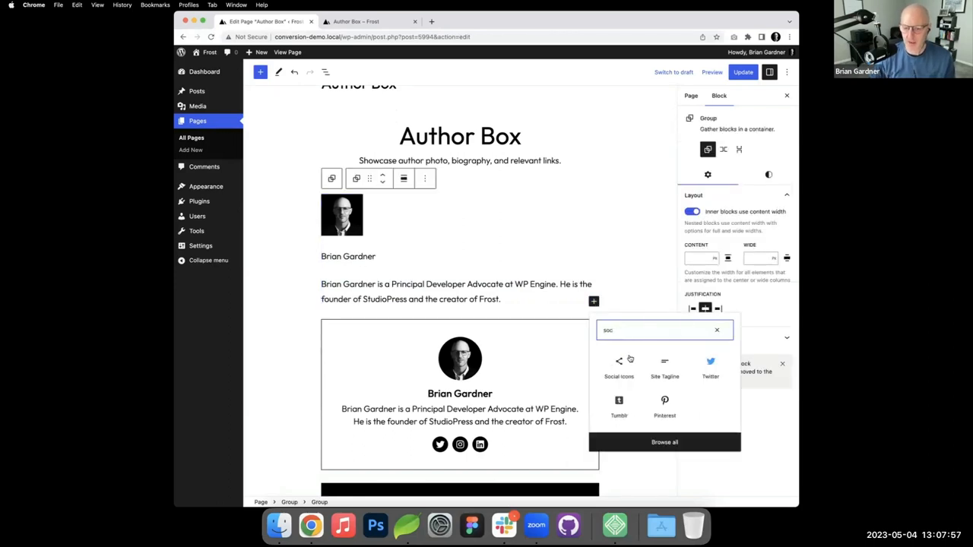
pyautogui.click(619, 365)
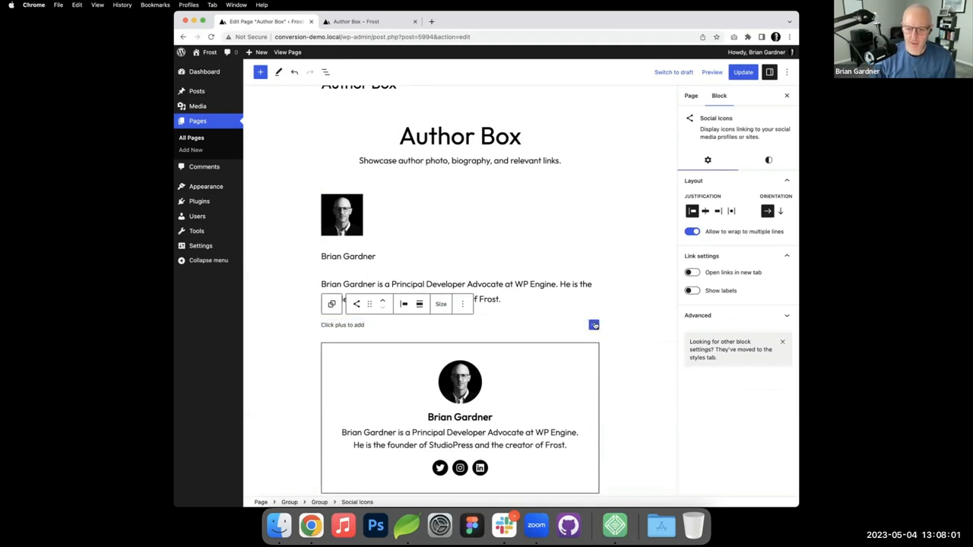
pyautogui.click(593, 326)
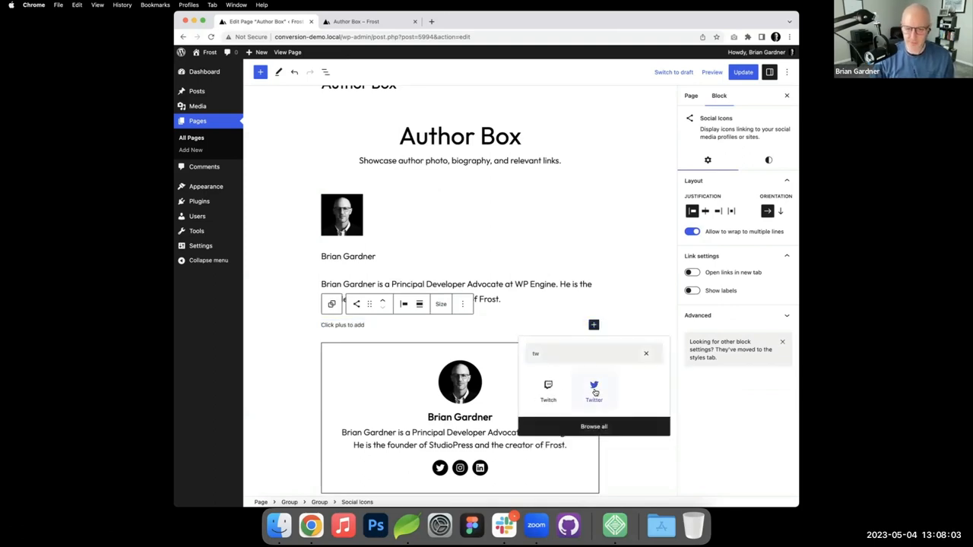
pyautogui.click(593, 390)
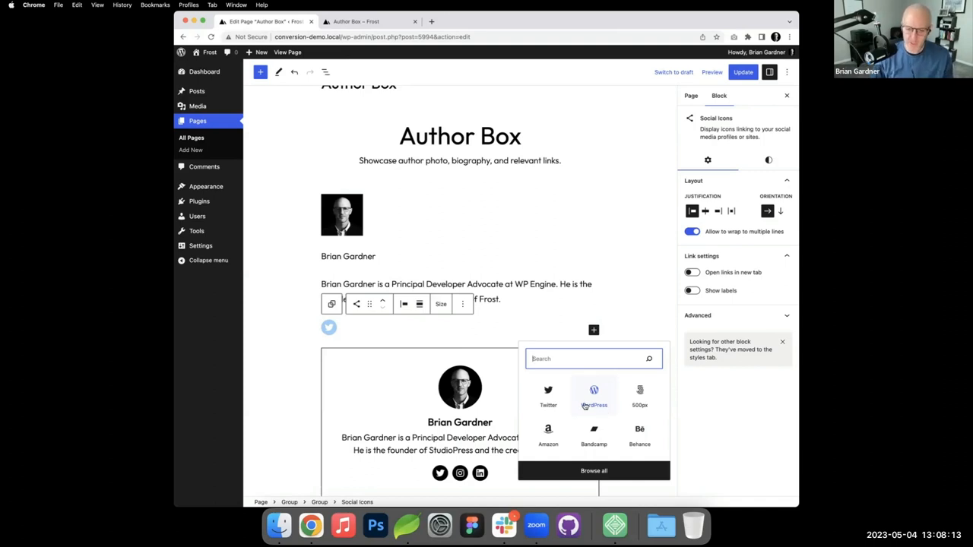
pyautogui.write('ir')
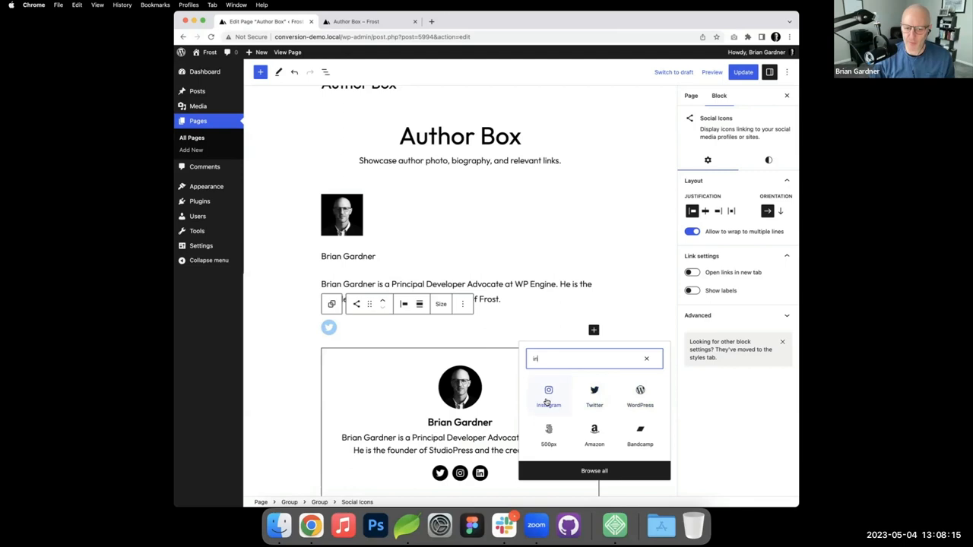
pyautogui.click(547, 393)
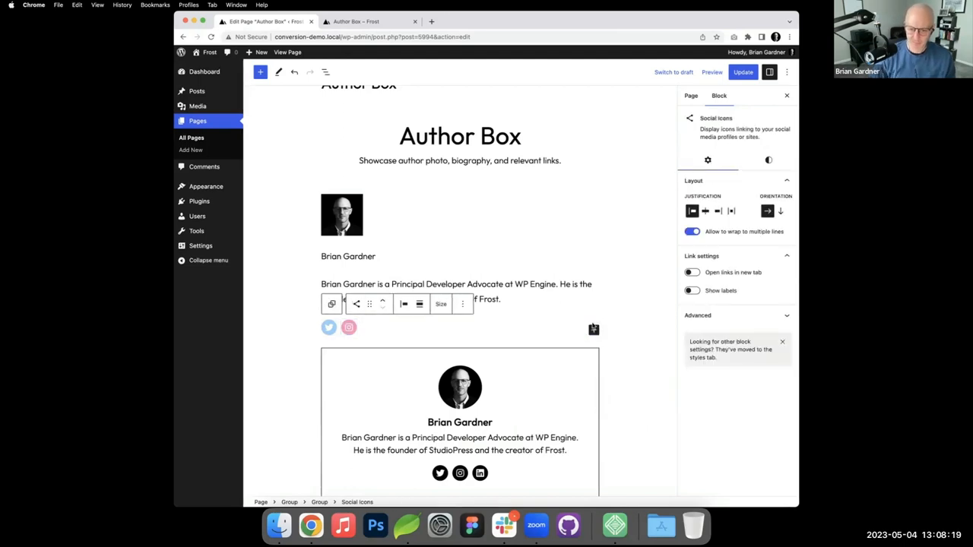
pyautogui.click(593, 328)
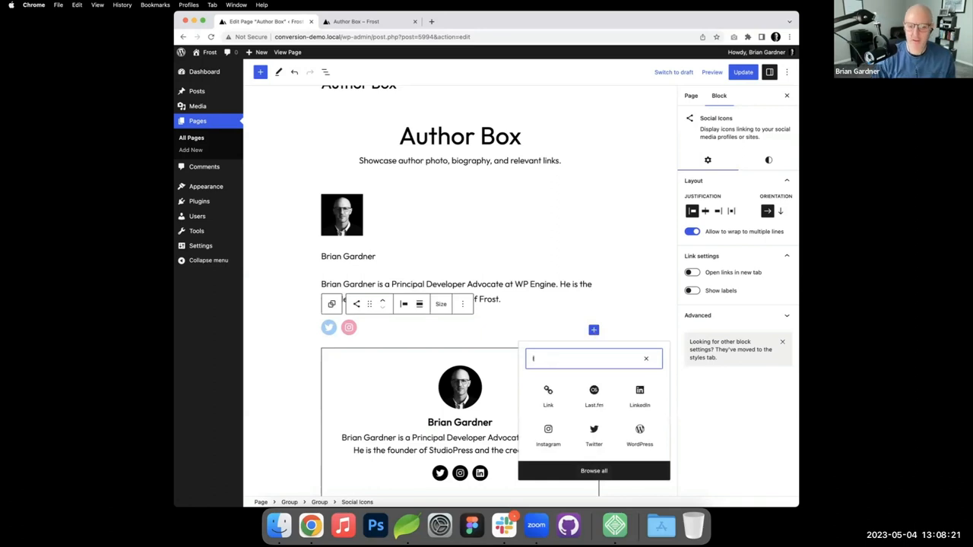
pyautogui.click(638, 395)
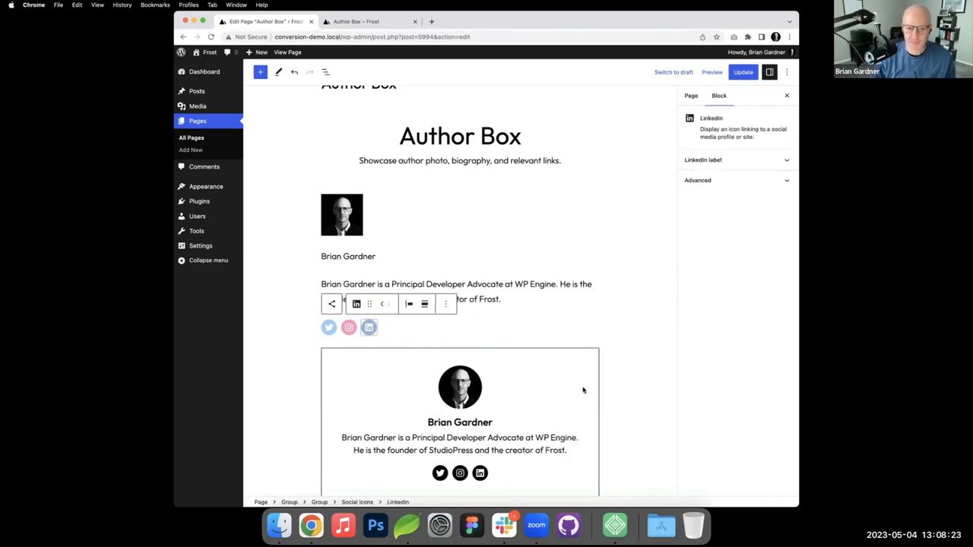
# Step: Select the new author Group in List View
pyautogui.click(326, 72)
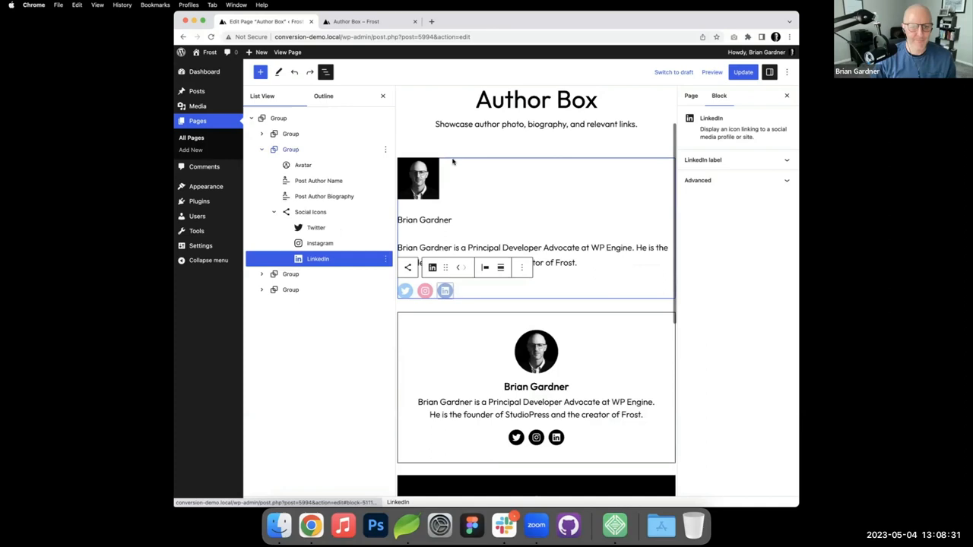
pyautogui.click(290, 149)
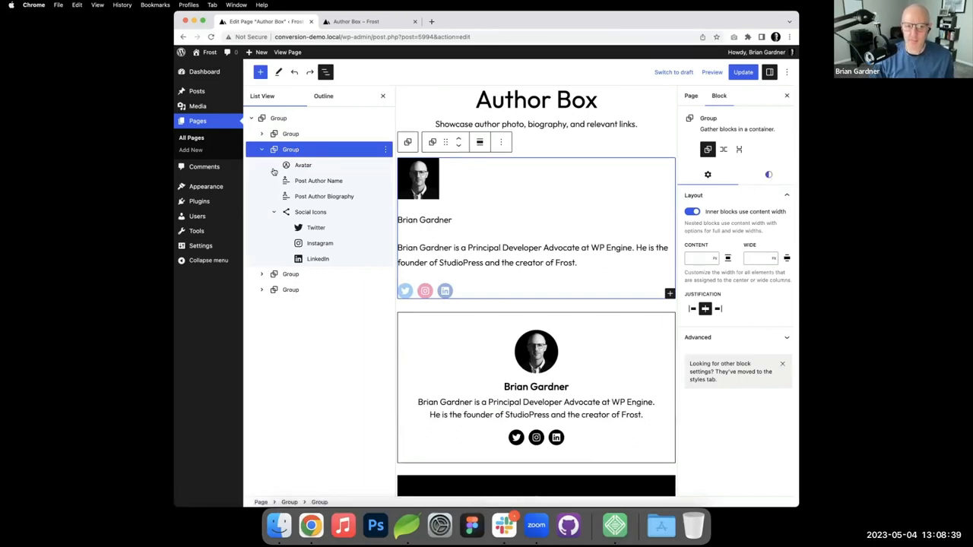
# Step: In the Group's Styles, adjust the Dimensions padding slider to inset the contents
pyautogui.click(770, 174)
pyautogui.write('1')
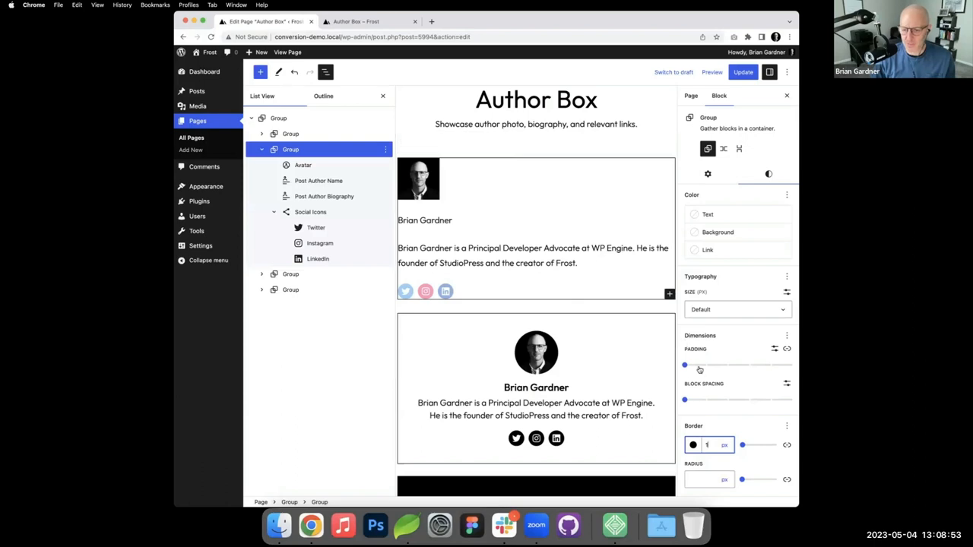
pyautogui.moveTo(684, 365); pyautogui.dragTo(727, 365)
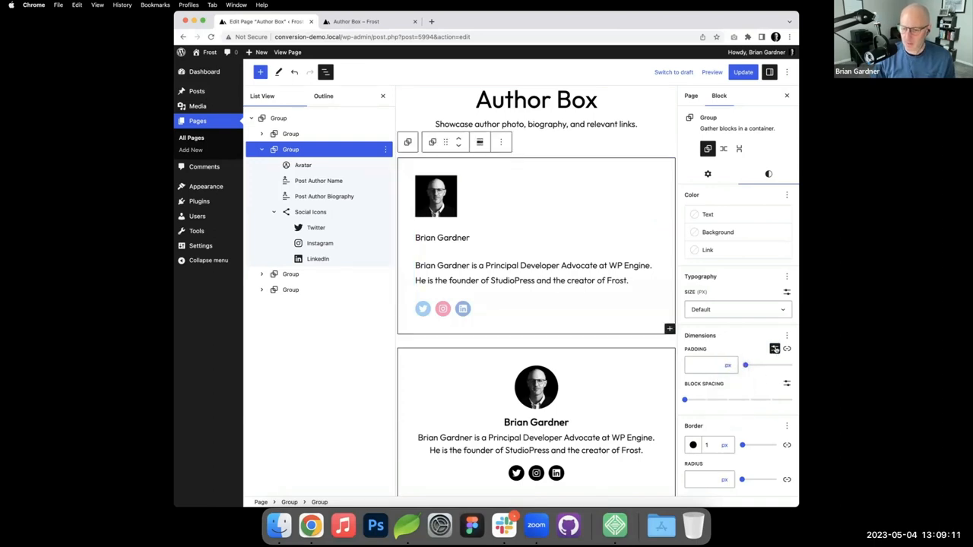
pyautogui.moveTo(745, 365); pyautogui.dragTo(726, 365)
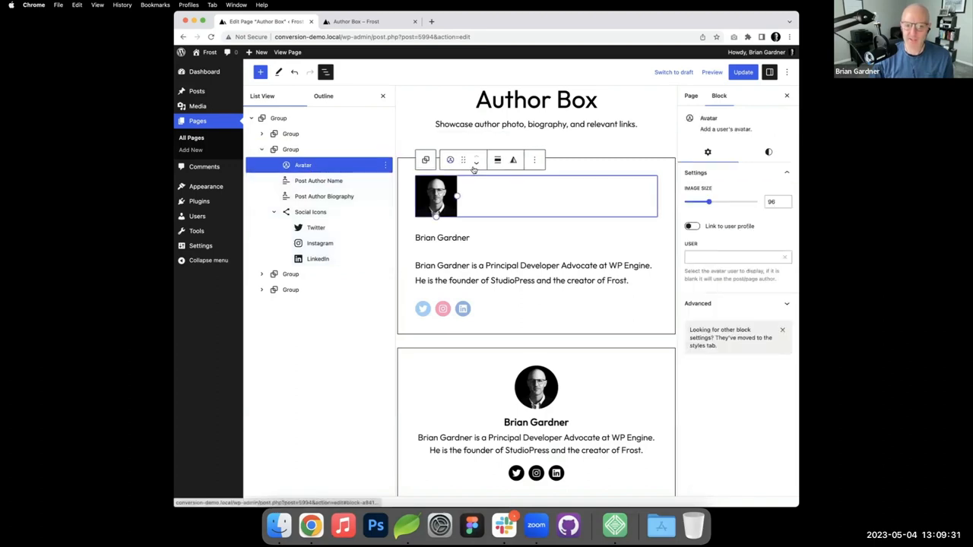
# Step: Center the avatar and drag its Border Radius to maximum to make it a circle
pyautogui.click(497, 159)
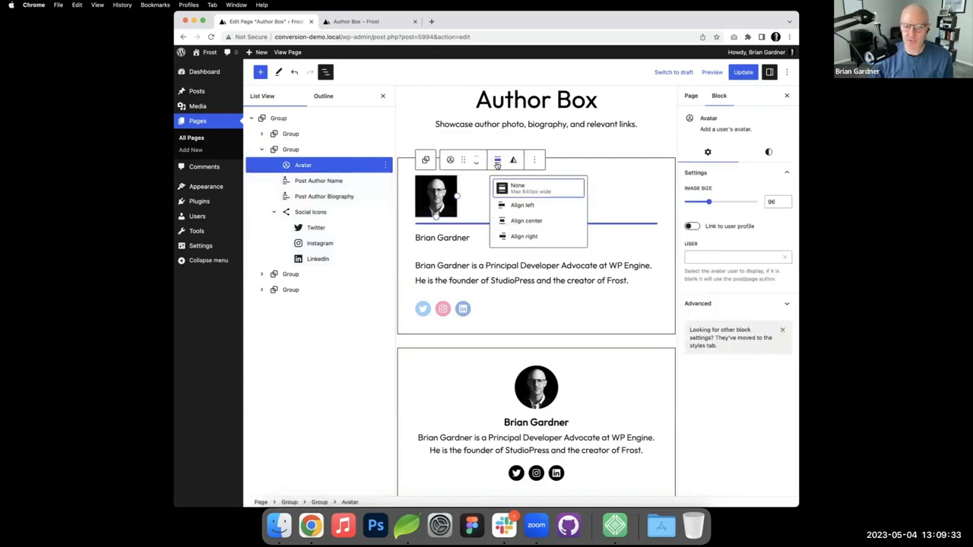
pyautogui.click(526, 221)
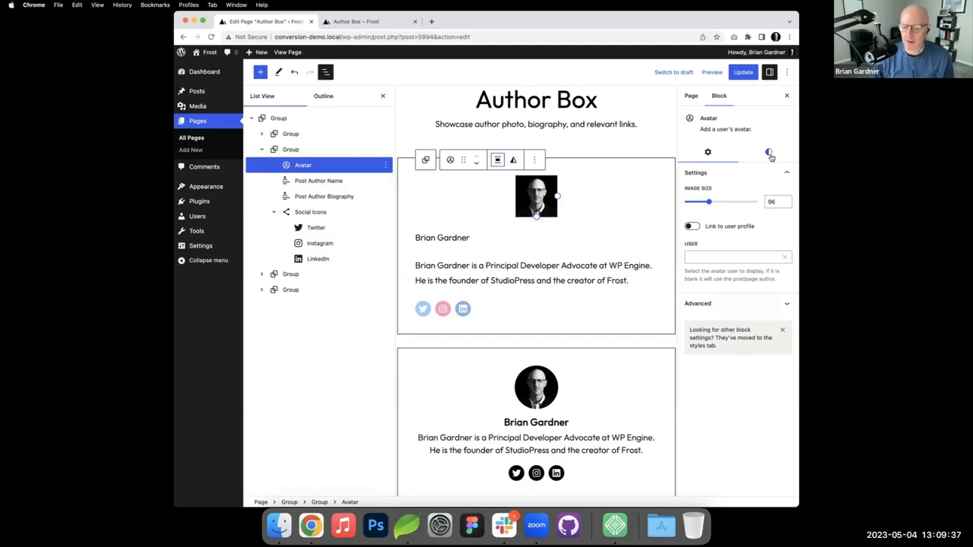
pyautogui.click(770, 152)
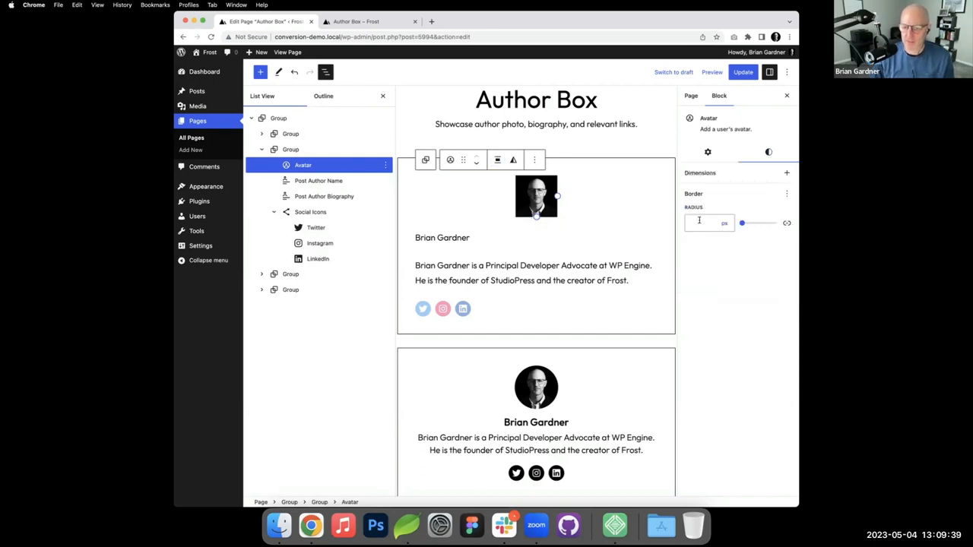
pyautogui.click(708, 222)
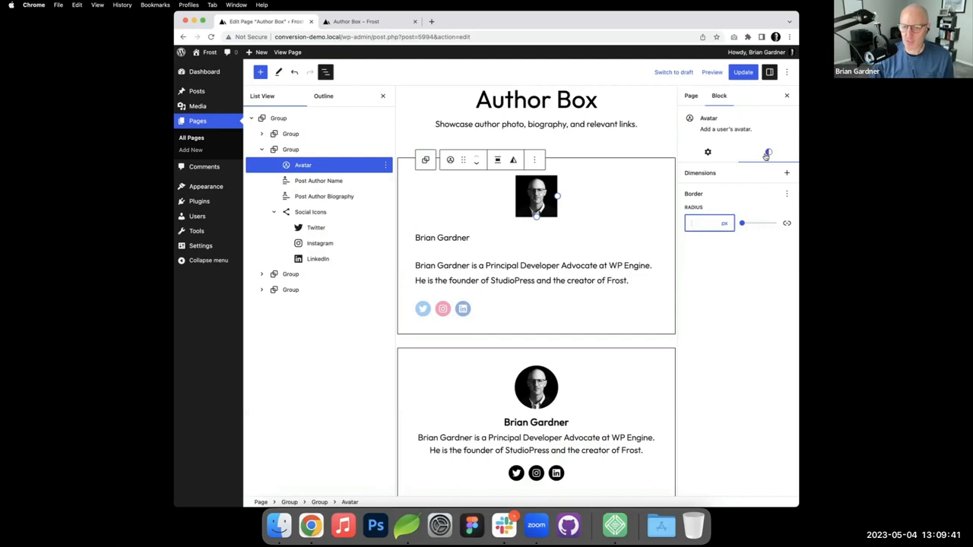
pyautogui.moveTo(742, 222); pyautogui.dragTo(759, 222)
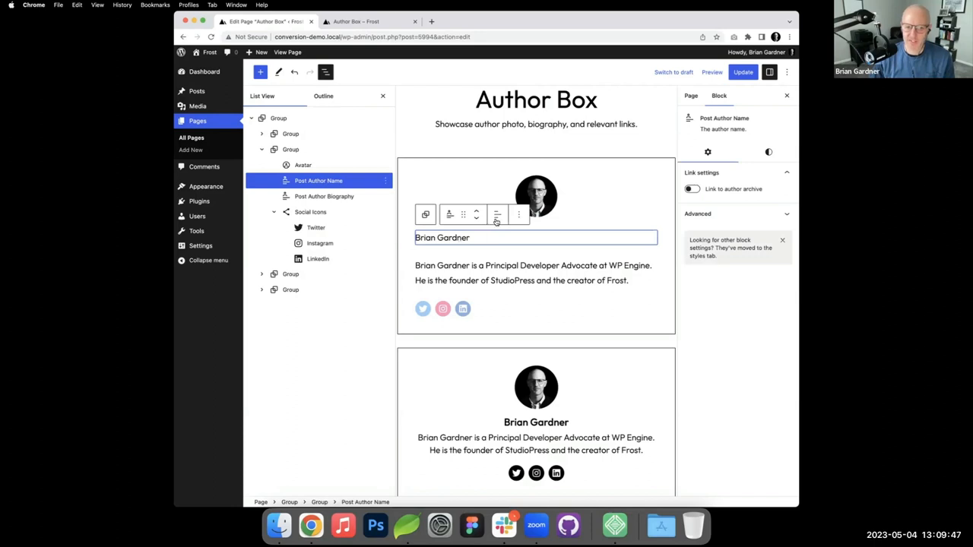
# Step: Center the author name and set its Typography size to Large
pyautogui.click(498, 213)
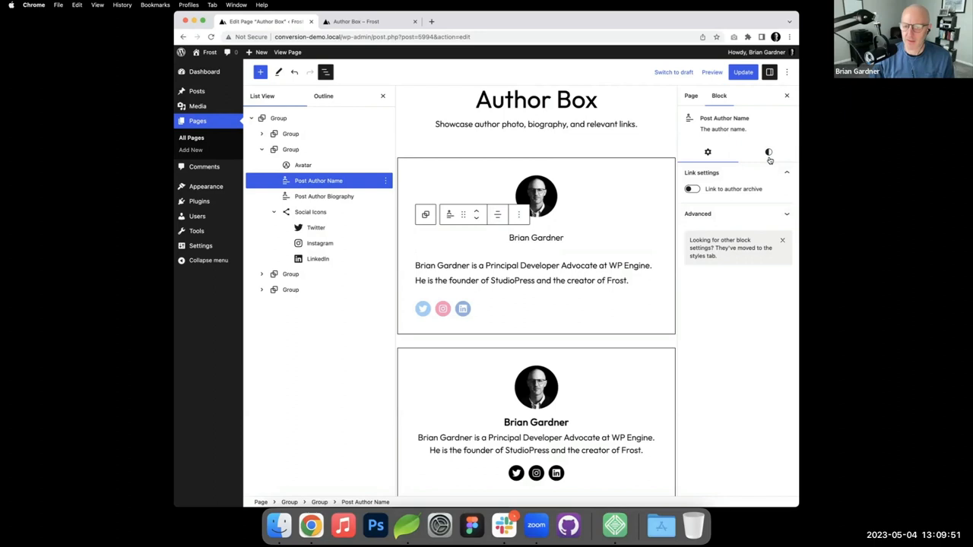
pyautogui.click(769, 152)
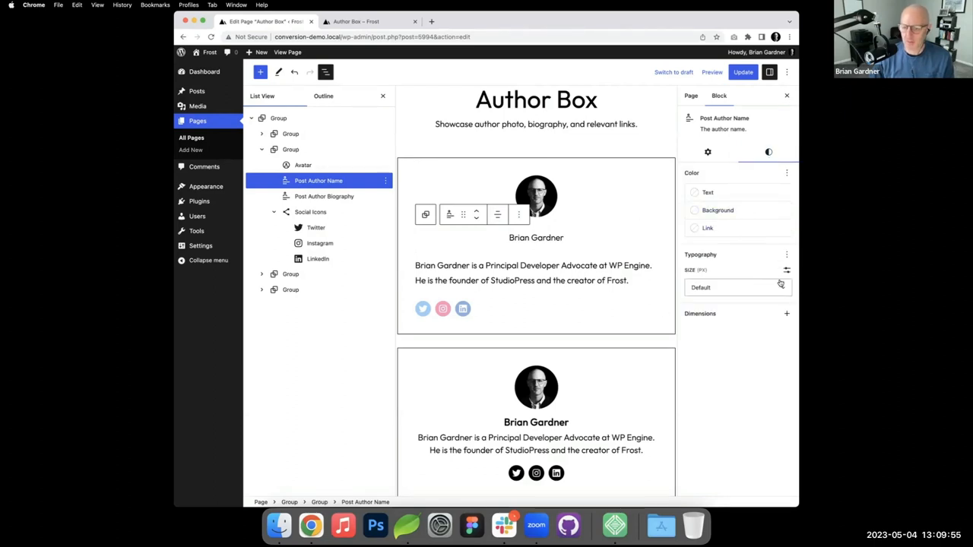
pyautogui.click(736, 287)
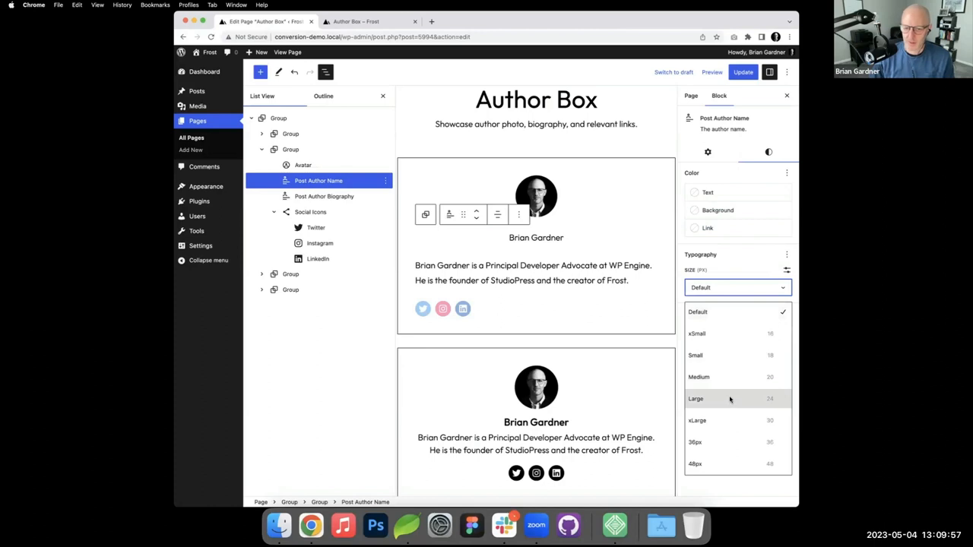
pyautogui.click(696, 398)
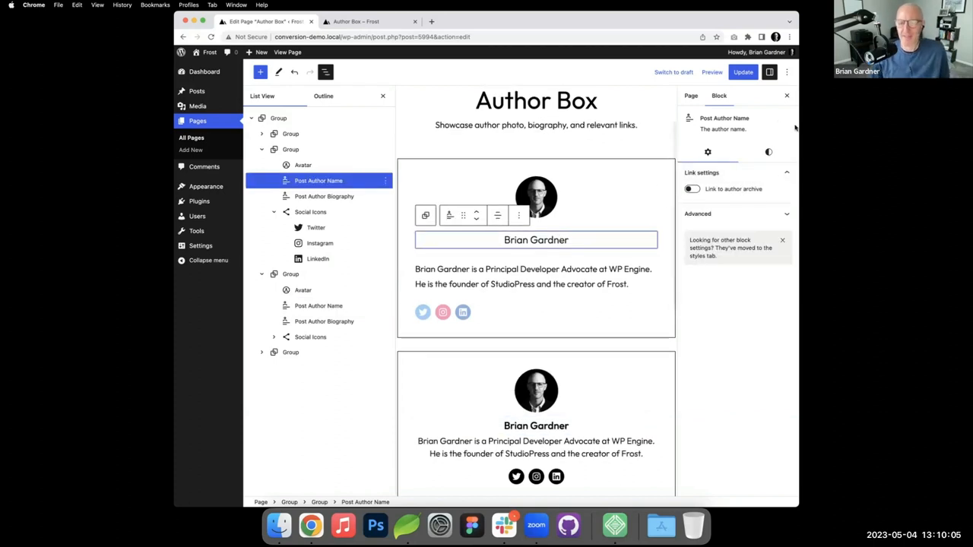
pyautogui.click(768, 152)
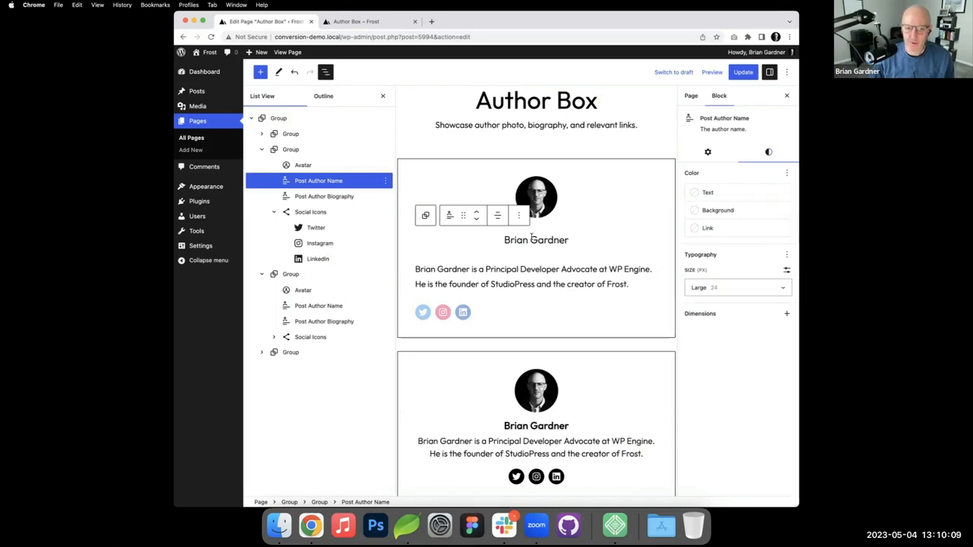
pyautogui.moveTo(546, 423)
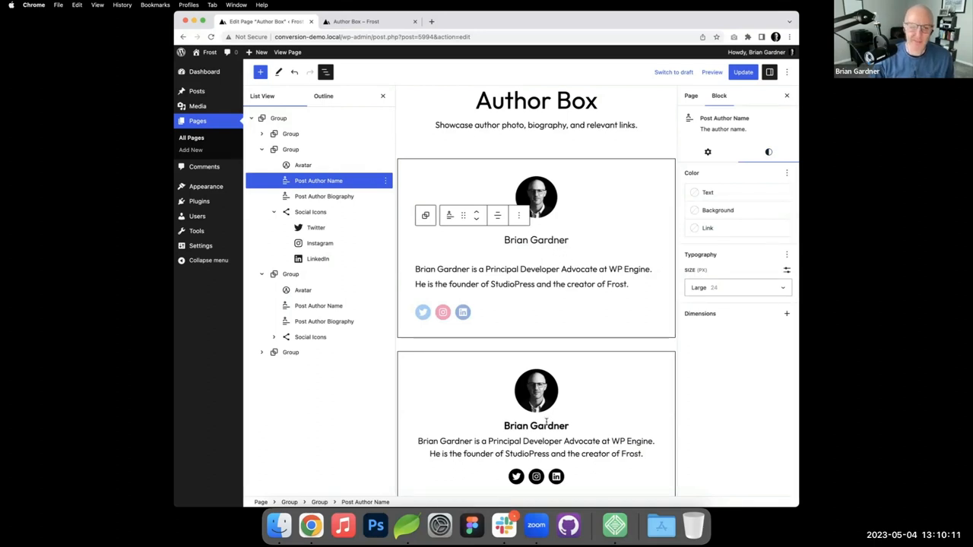
# Step: Set the Post Author Biography text to Align text center
pyautogui.click(532, 277)
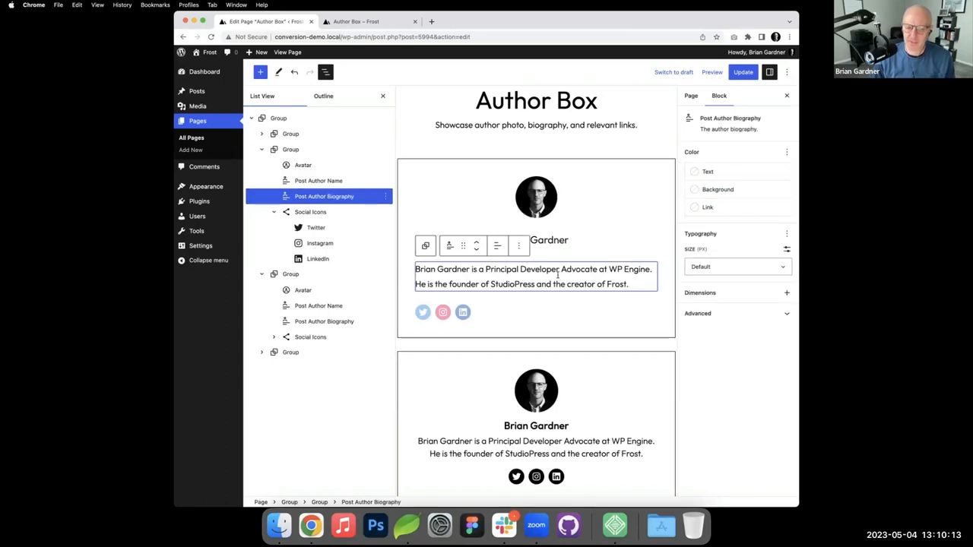
pyautogui.click(497, 247)
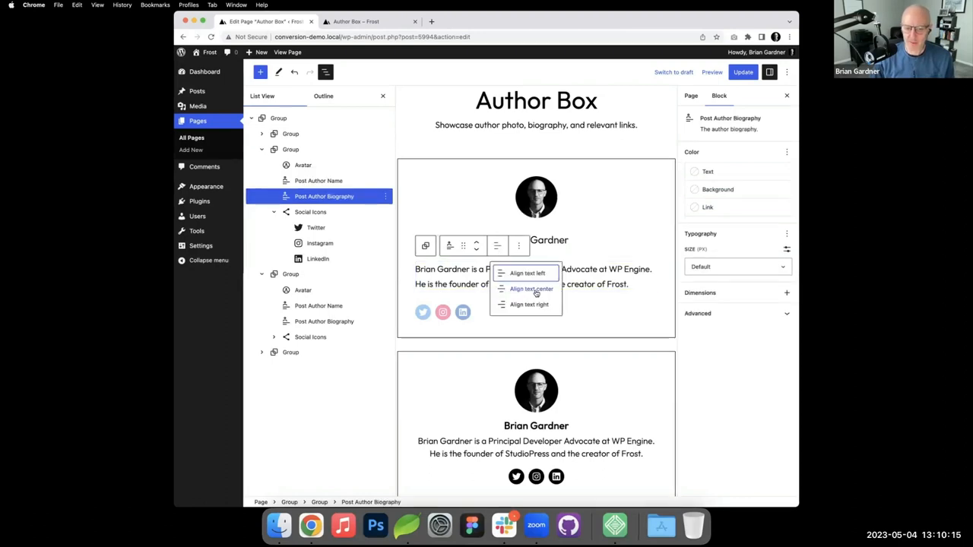
pyautogui.click(531, 289)
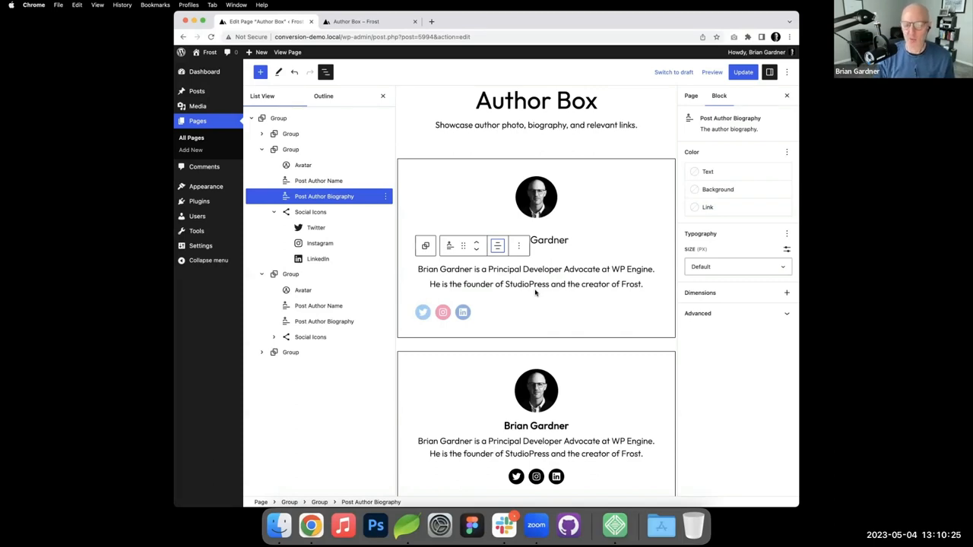
pyautogui.moveTo(554, 266)
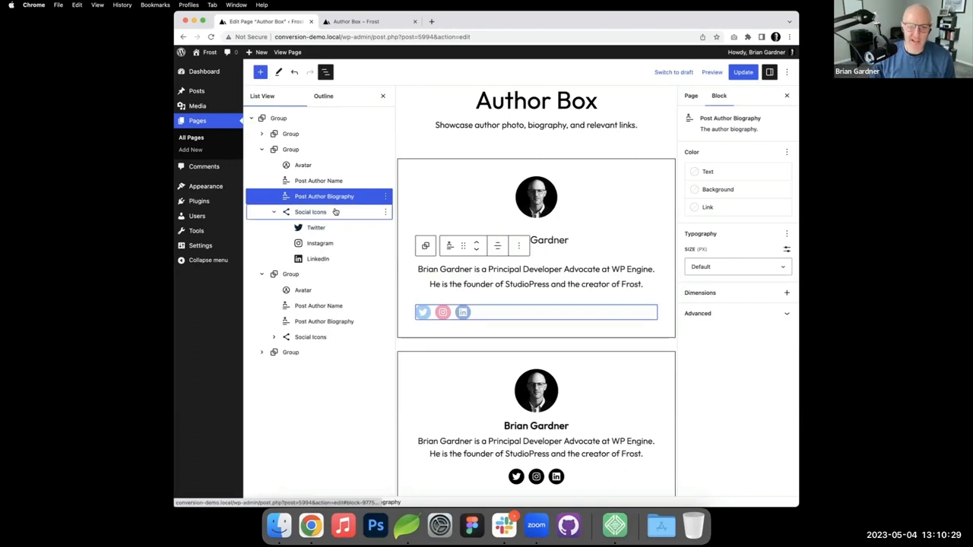
# Step: Select the Social Icons row and its Twitter icon to show the block settings
pyautogui.click(514, 289)
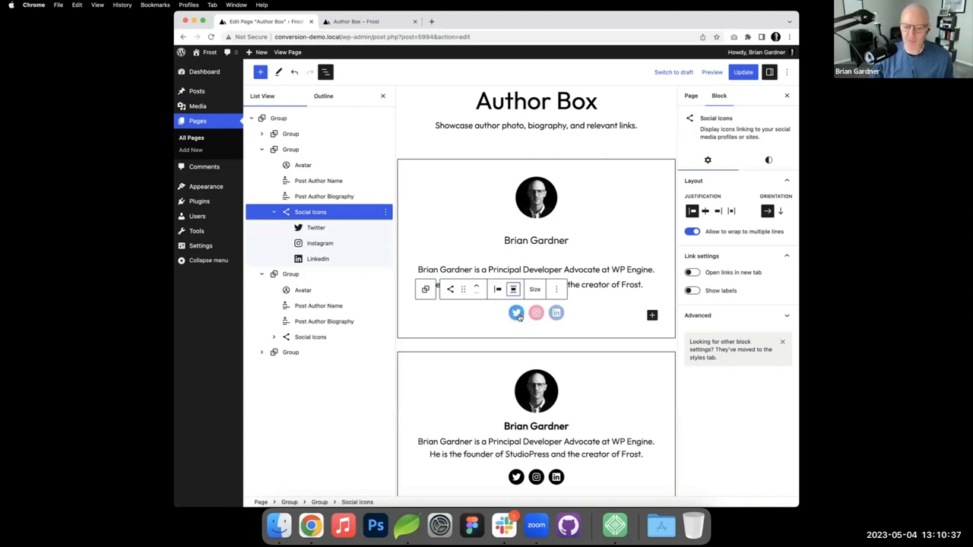
pyautogui.click(517, 313)
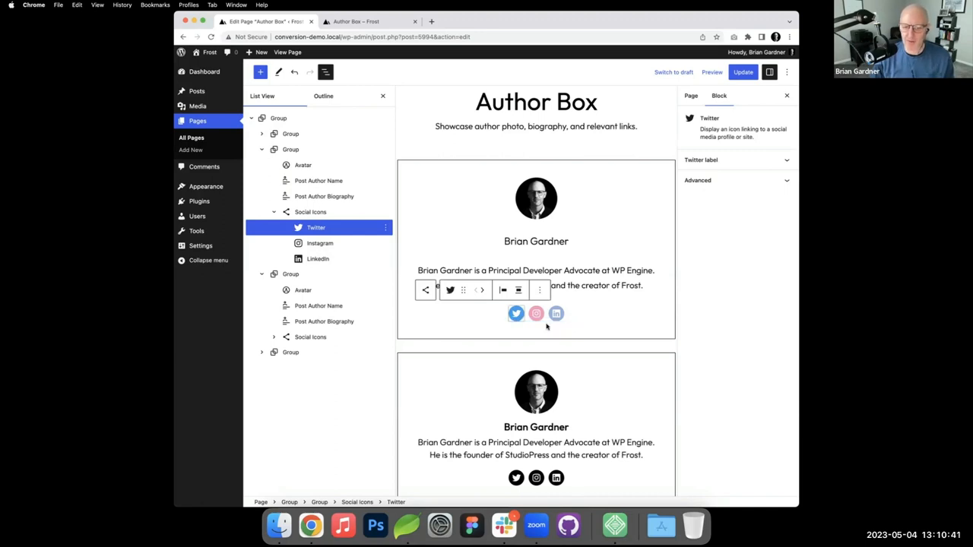
pyautogui.click(535, 314)
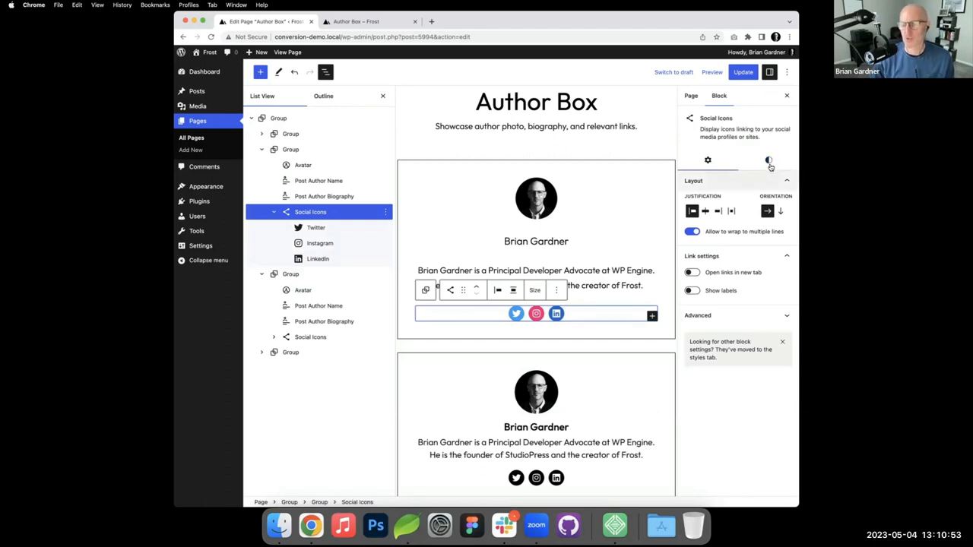
pyautogui.moveTo(769, 160)
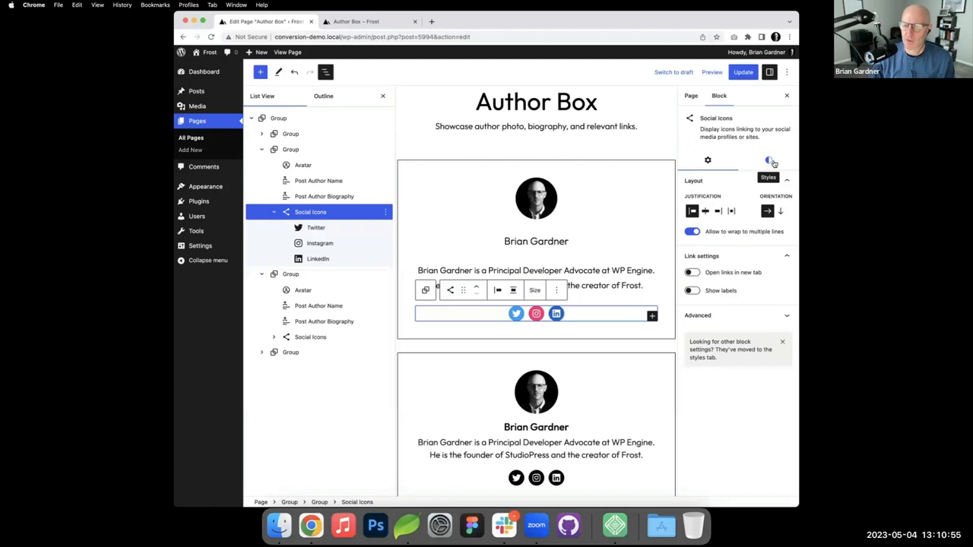
# Step: Try the Neutral icon background colour on the social icons, then switch back to Contrast
pyautogui.click(769, 160)
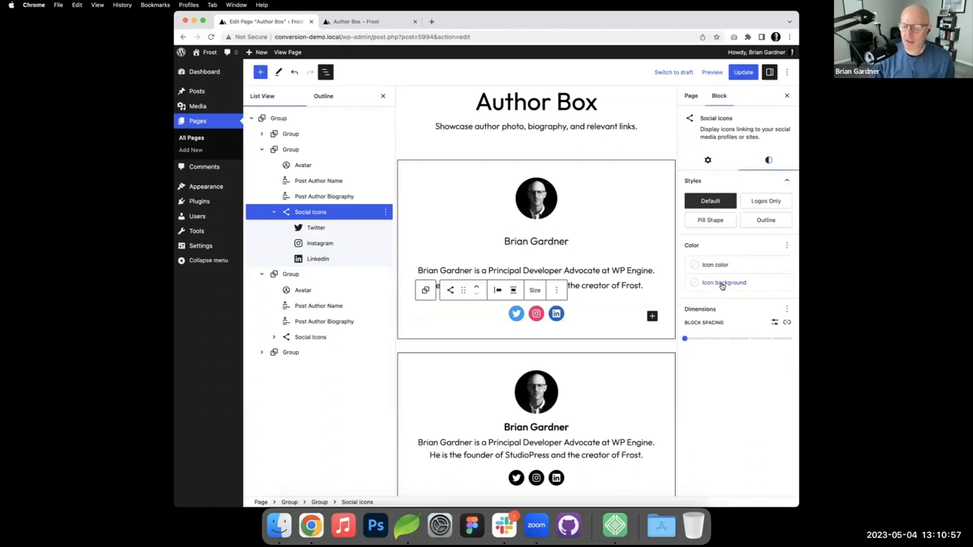
pyautogui.click(724, 282)
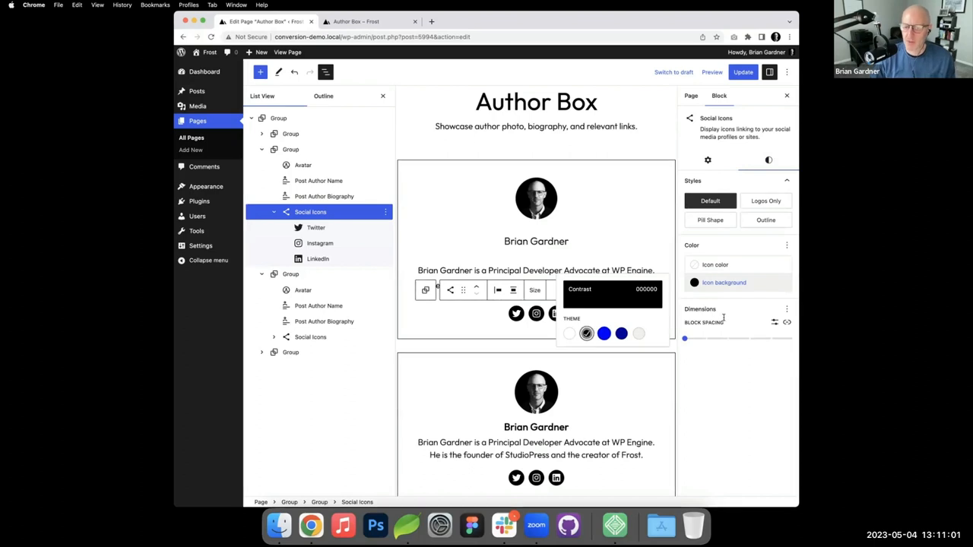
pyautogui.click(620, 333)
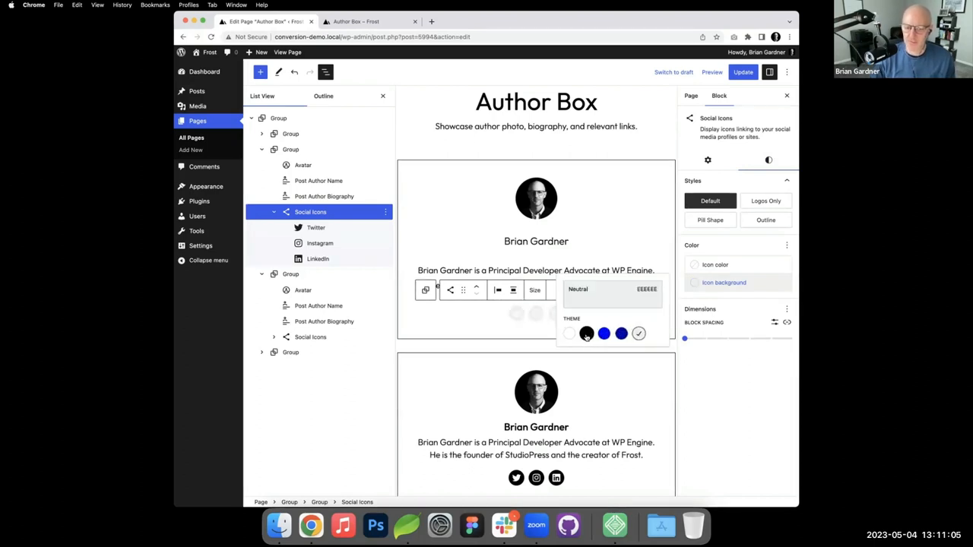
pyautogui.click(587, 333)
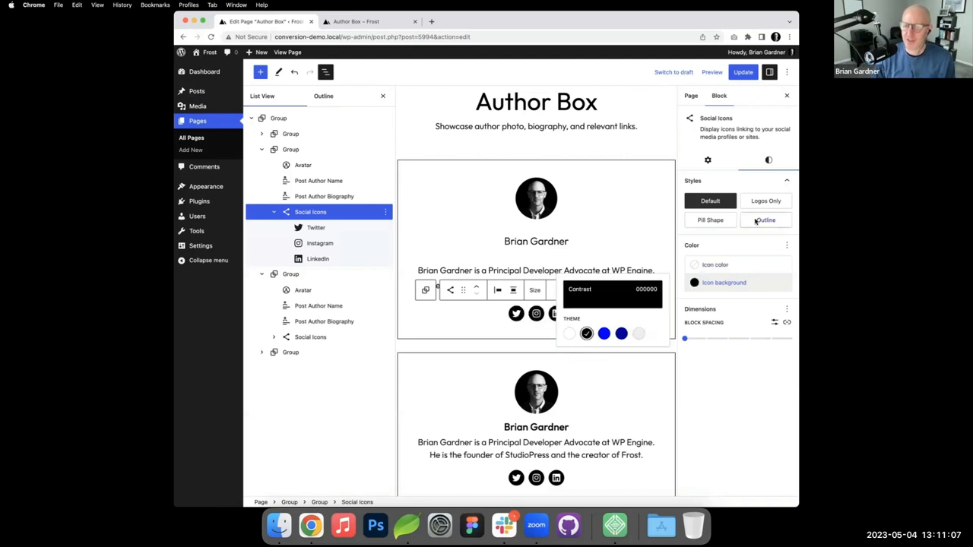
# Step: Preview the Logos Only and Outline icon styles, return to Default, and keep Contrast black backgrounds
pyautogui.click(766, 201)
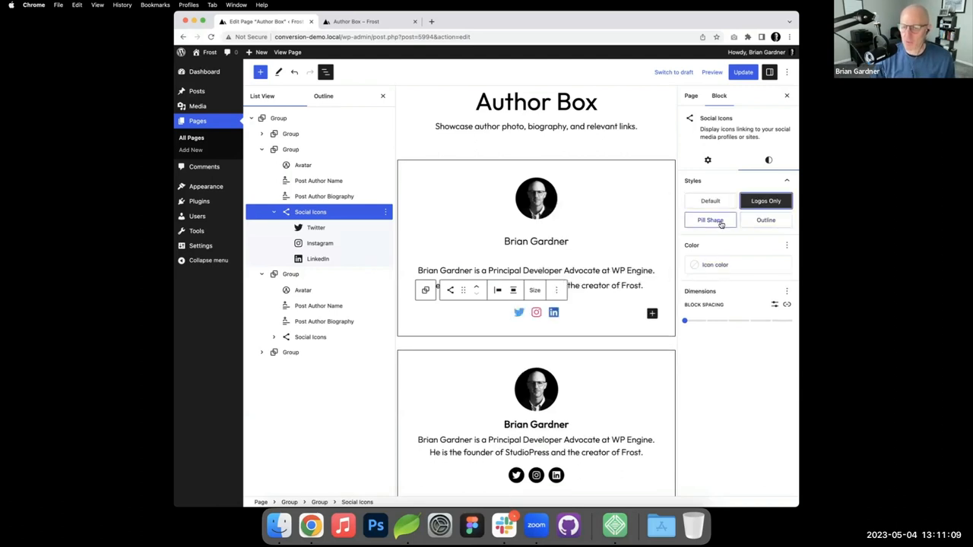
pyautogui.click(766, 219)
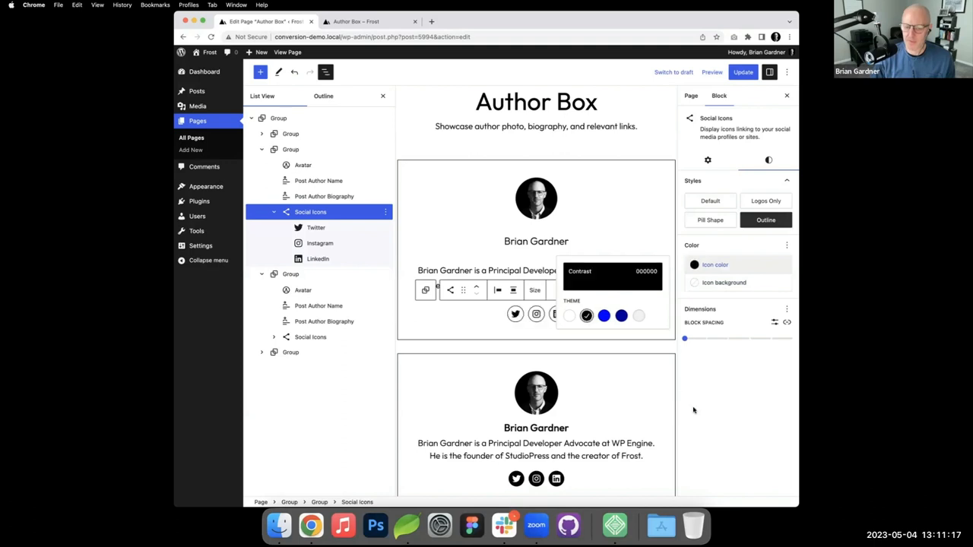
pyautogui.moveTo(745, 398)
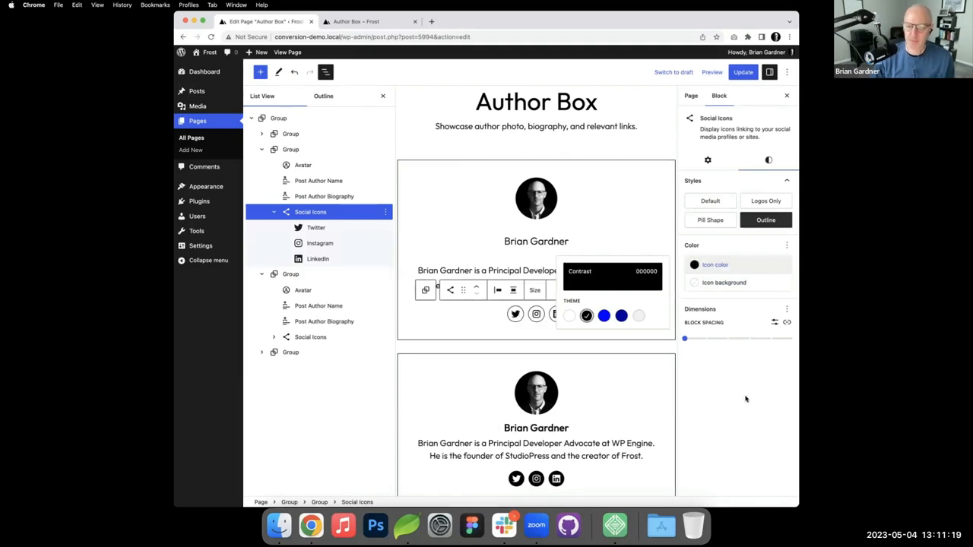
pyautogui.click(710, 201)
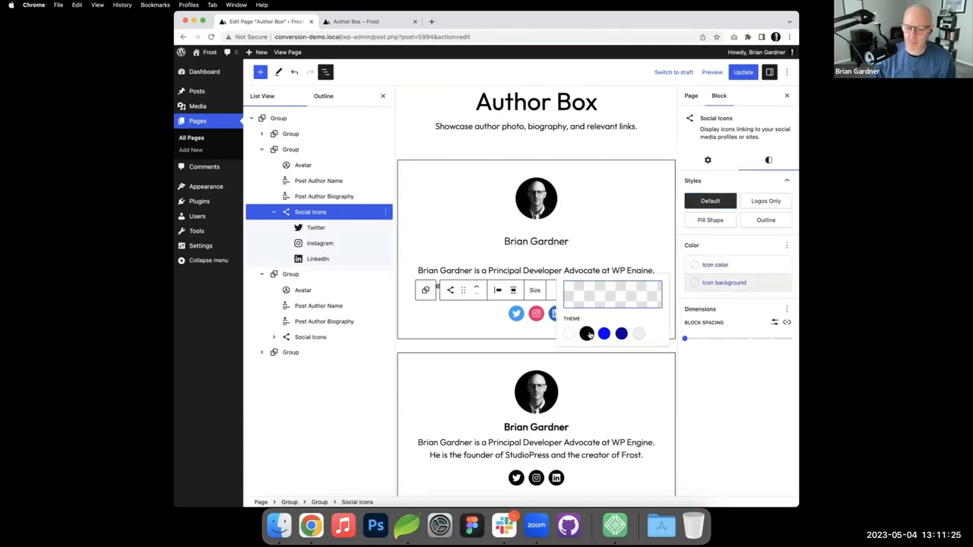
pyautogui.click(535, 276)
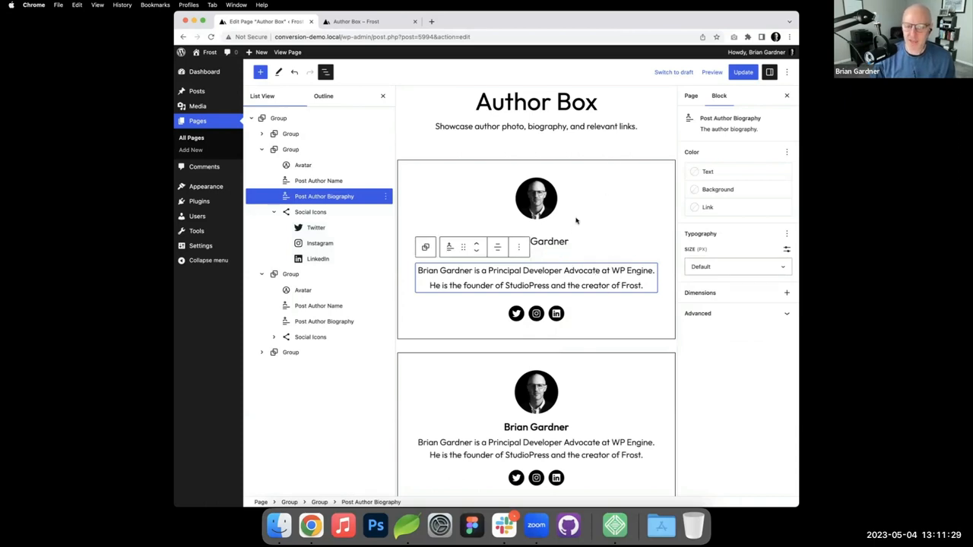
pyautogui.moveTo(584, 240)
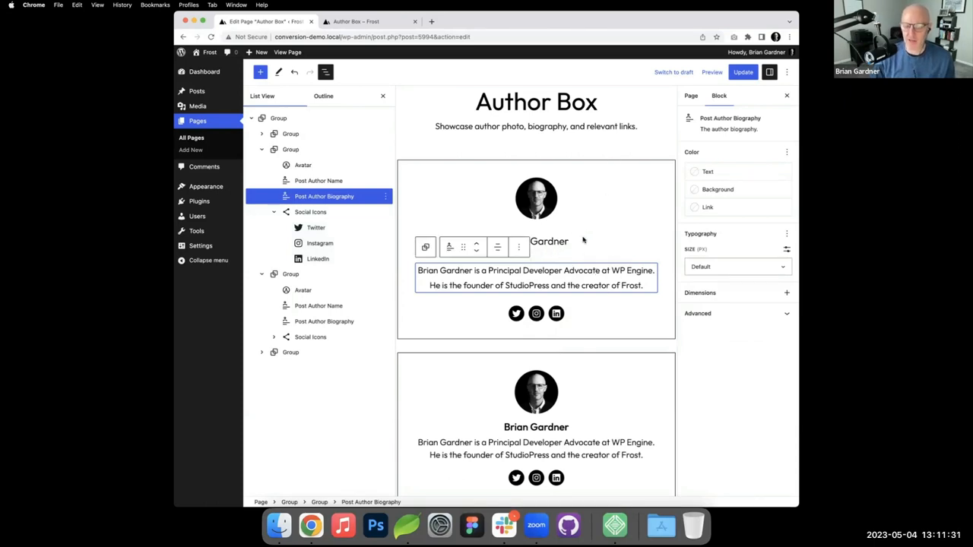
# Step: Enable Margin controls under Dimensions for the Post Author Biography, then view the live Author Box page
pyautogui.click(535, 198)
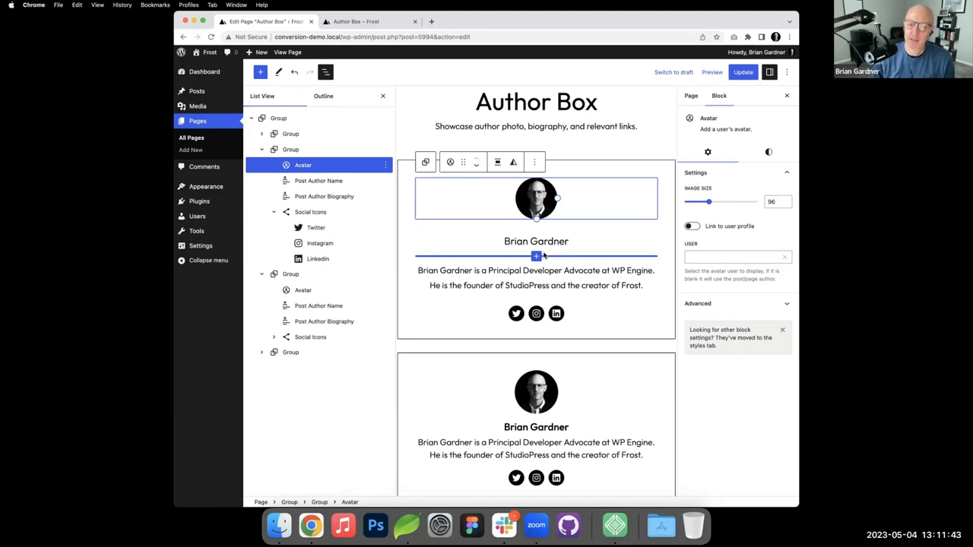
pyautogui.click(324, 196)
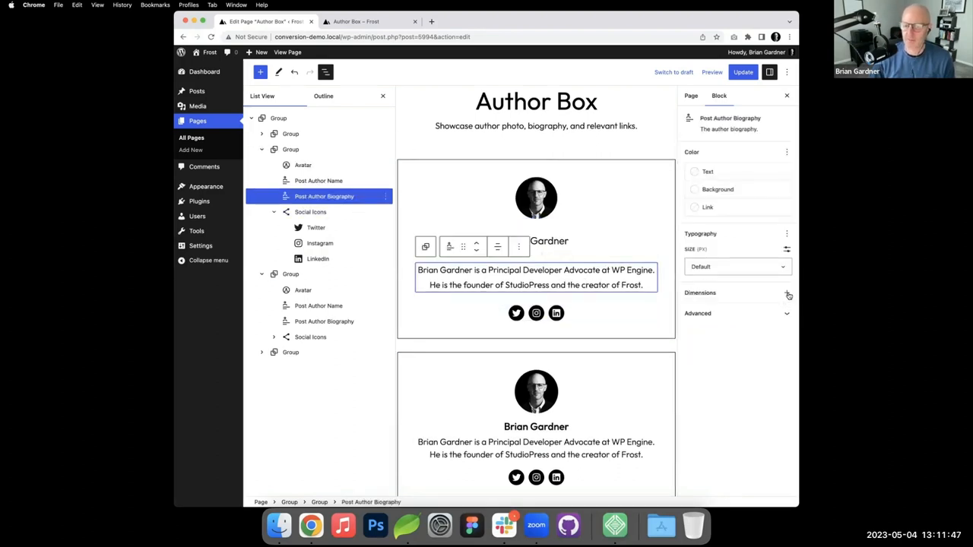
pyautogui.click(788, 292)
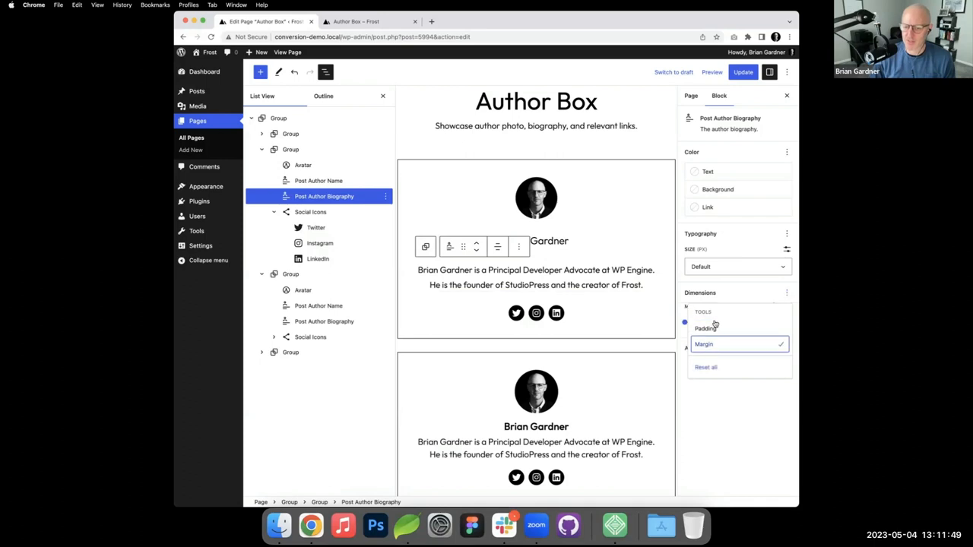
pyautogui.click(702, 344)
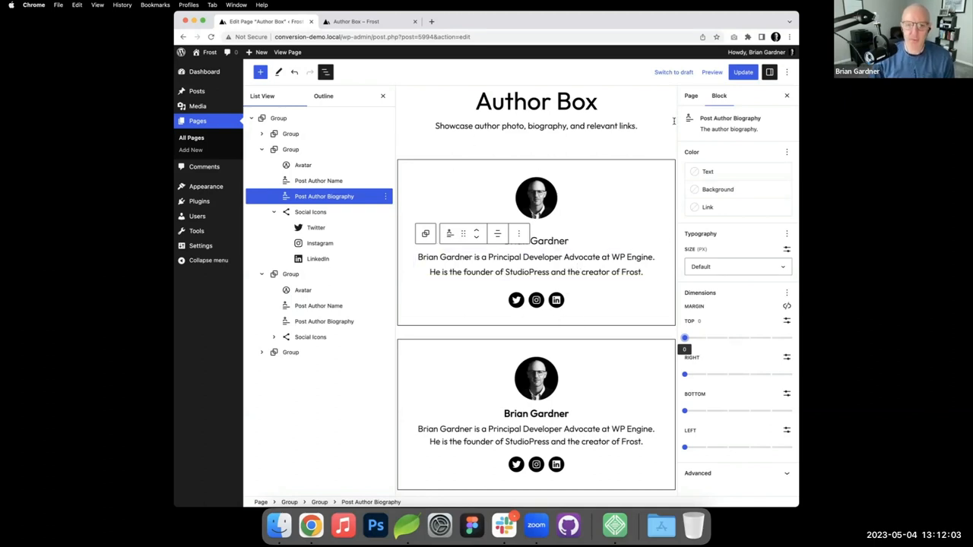
pyautogui.click(742, 71)
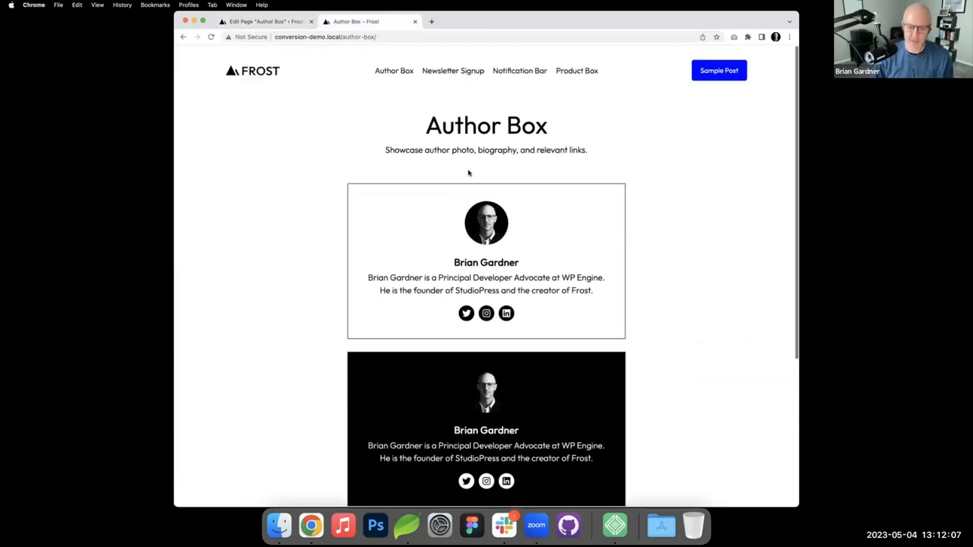
# Step: Compare the author boxes on the live page and return to the block editor
pyautogui.scroll(-3)
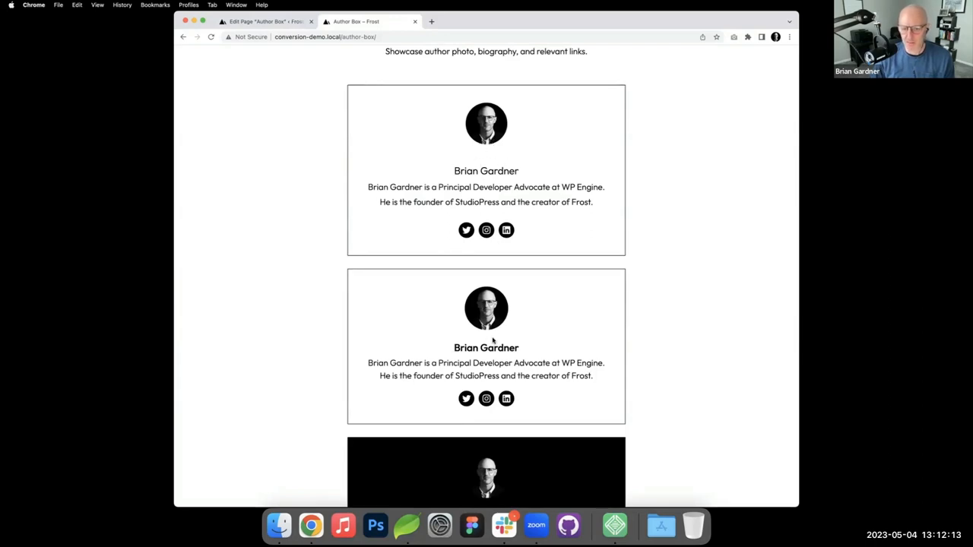
pyautogui.click(266, 22)
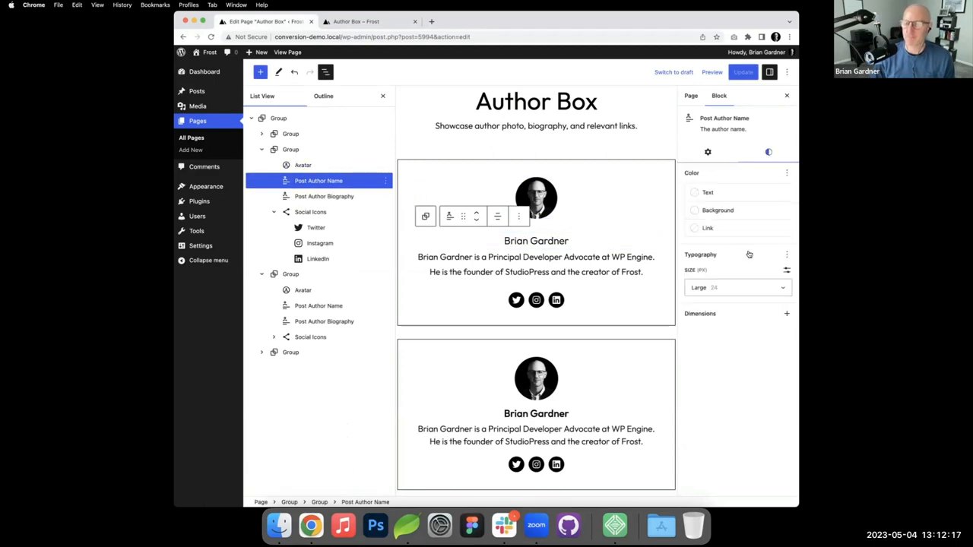
# Step: Enable Margin for the Post Author Name and set its top margin to xSmall
pyautogui.click(788, 313)
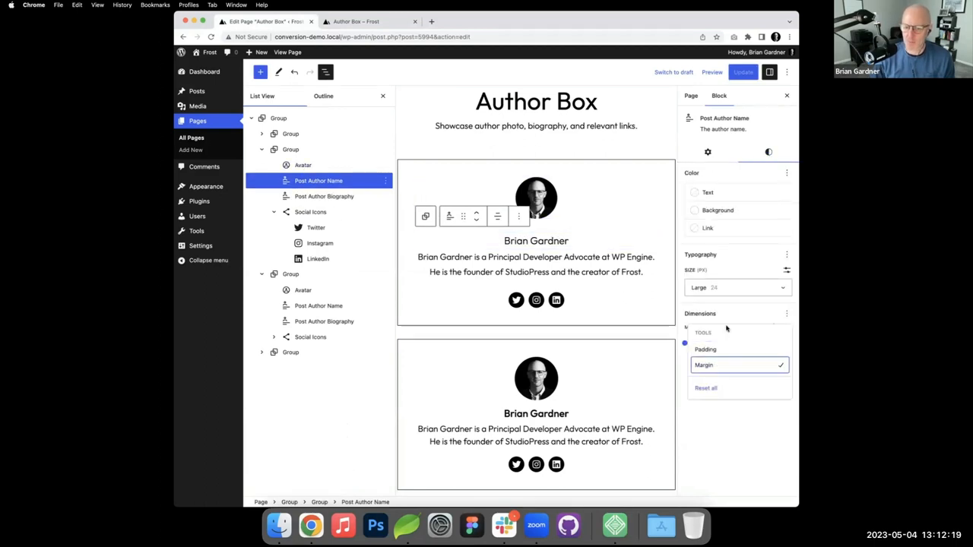
pyautogui.click(702, 365)
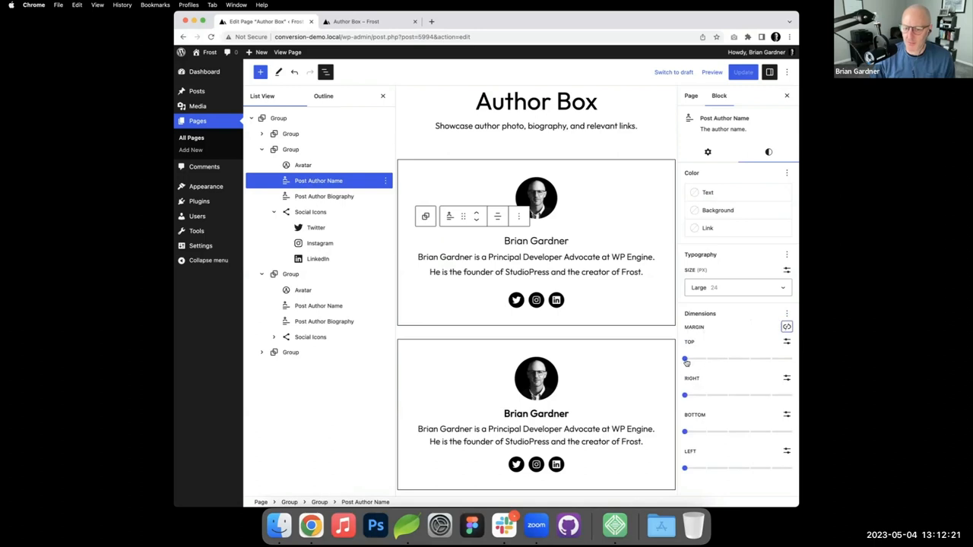
pyautogui.moveTo(684, 359); pyautogui.dragTo(684, 359)
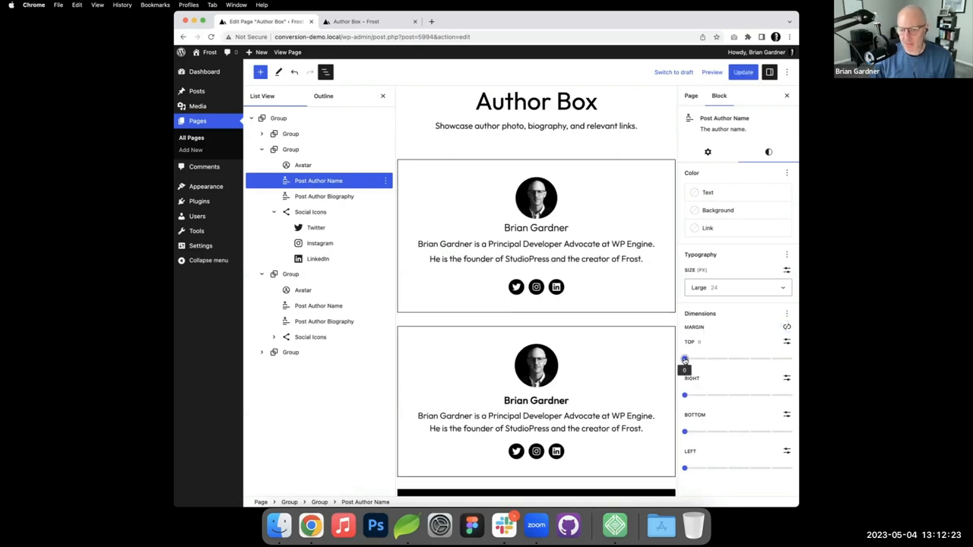
pyautogui.moveTo(684, 359); pyautogui.dragTo(705, 359)
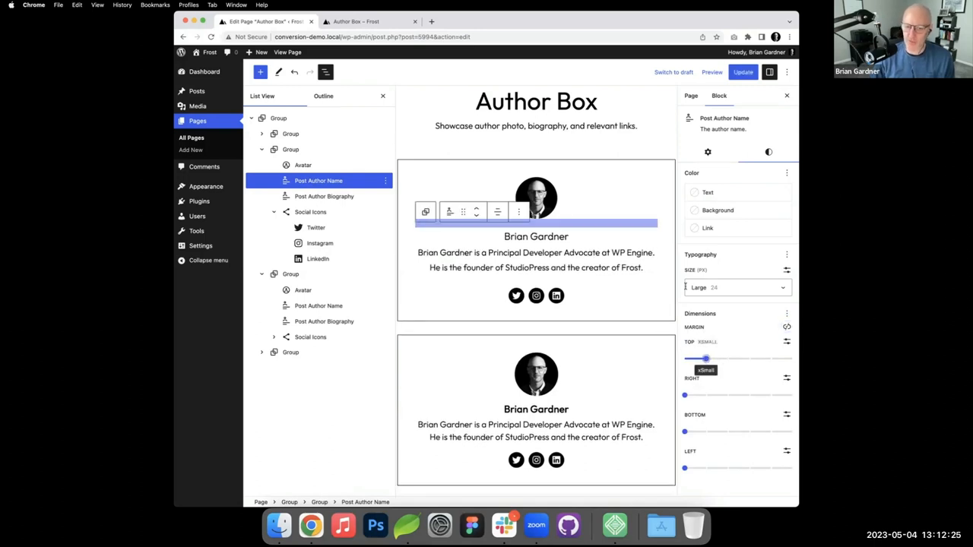
# Step: Update the page and check the name's new spacing on the live page
pyautogui.click(743, 72)
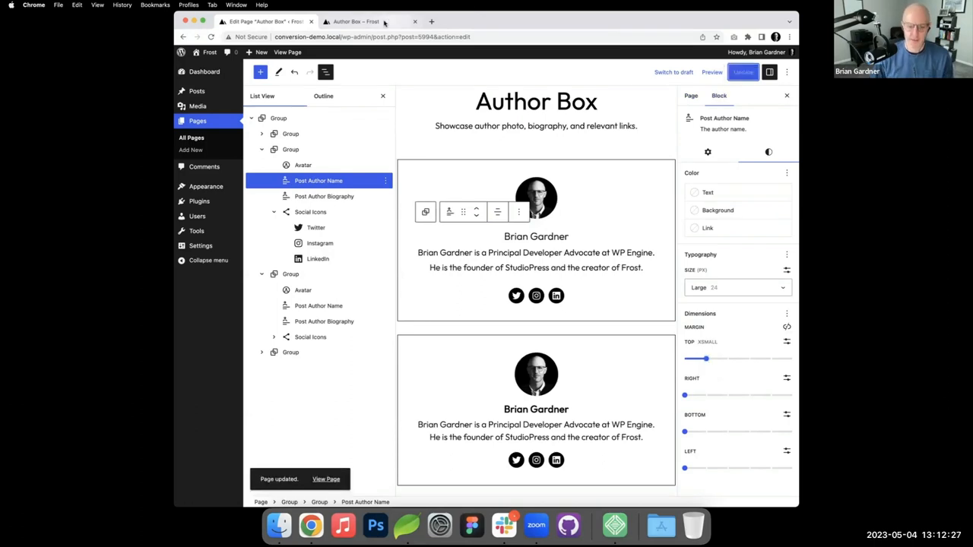
pyautogui.click(358, 21)
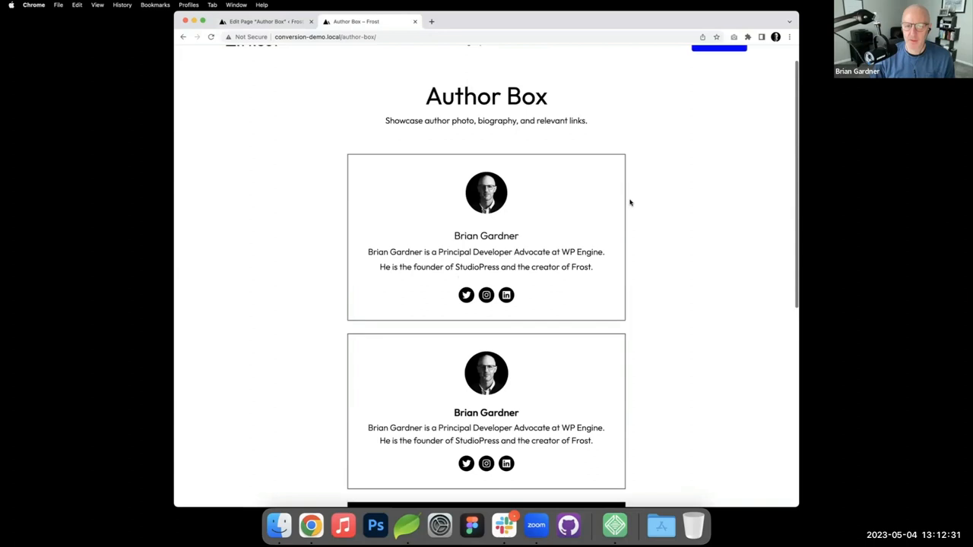
pyautogui.click(265, 22)
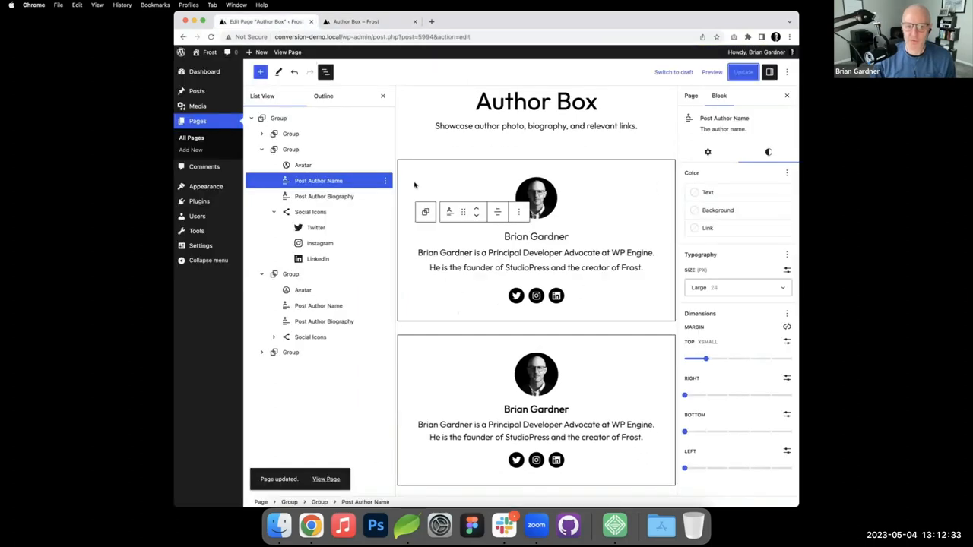
# Step: Try a dashed blue border on the first author box group and revert it
pyautogui.click(290, 149)
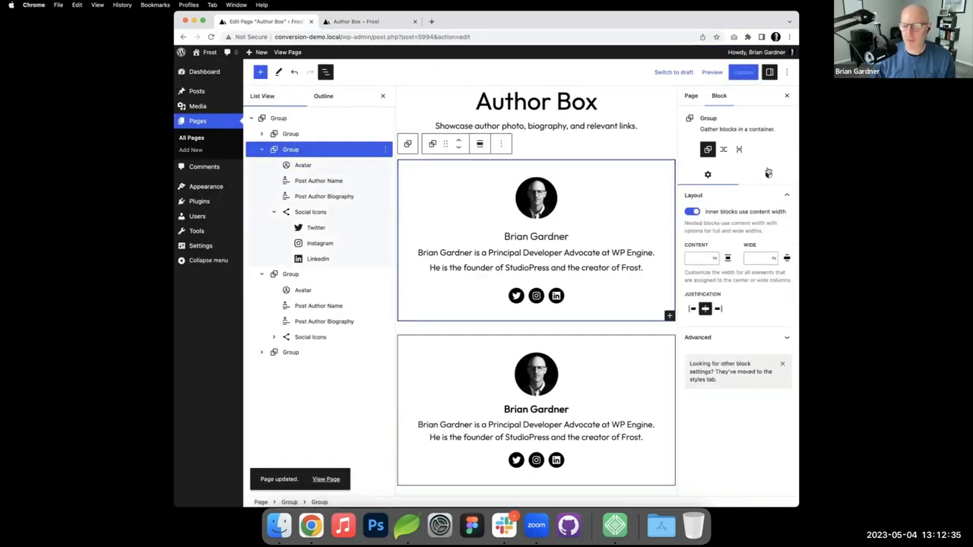
pyautogui.click(768, 173)
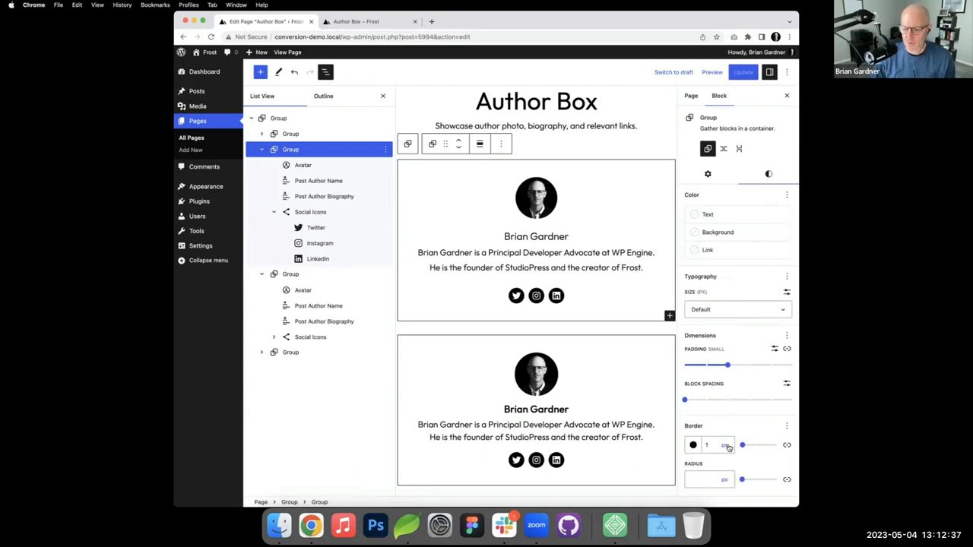
pyautogui.click(693, 444)
pyautogui.write('5')
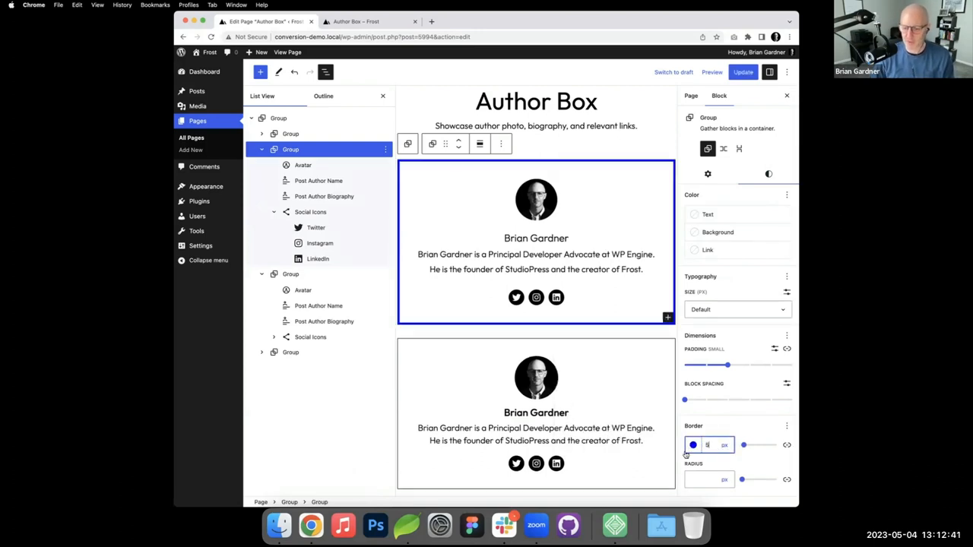
pyautogui.click(694, 444)
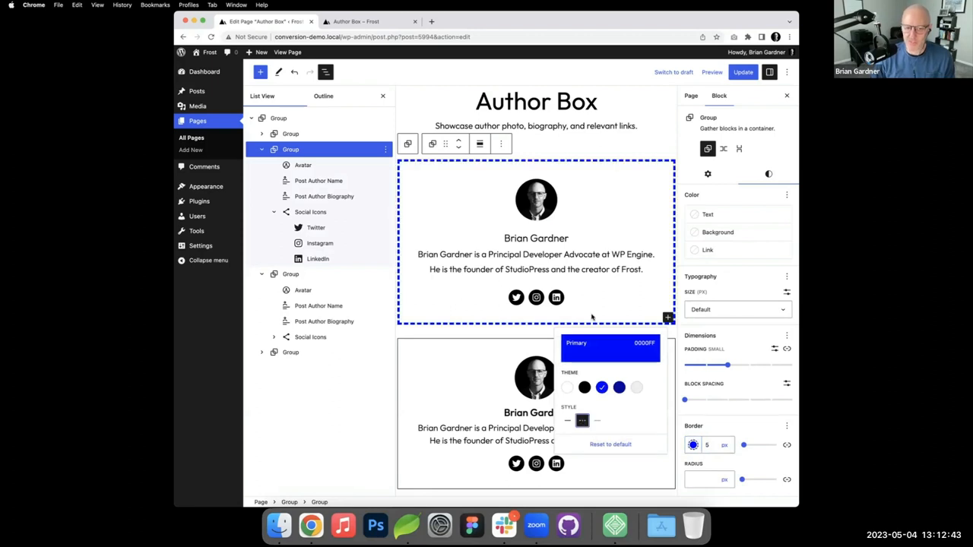
pyautogui.moveTo(596, 195)
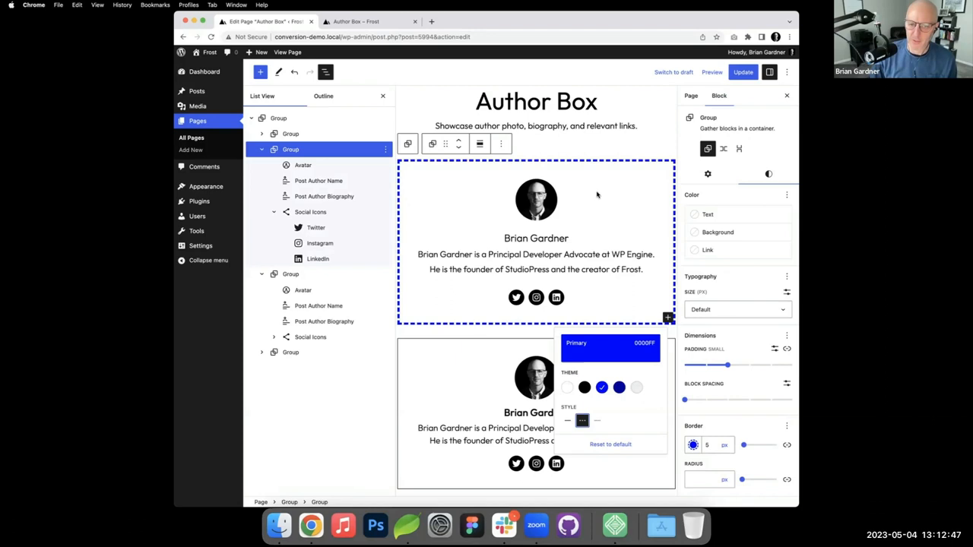
pyautogui.moveTo(559, 195)
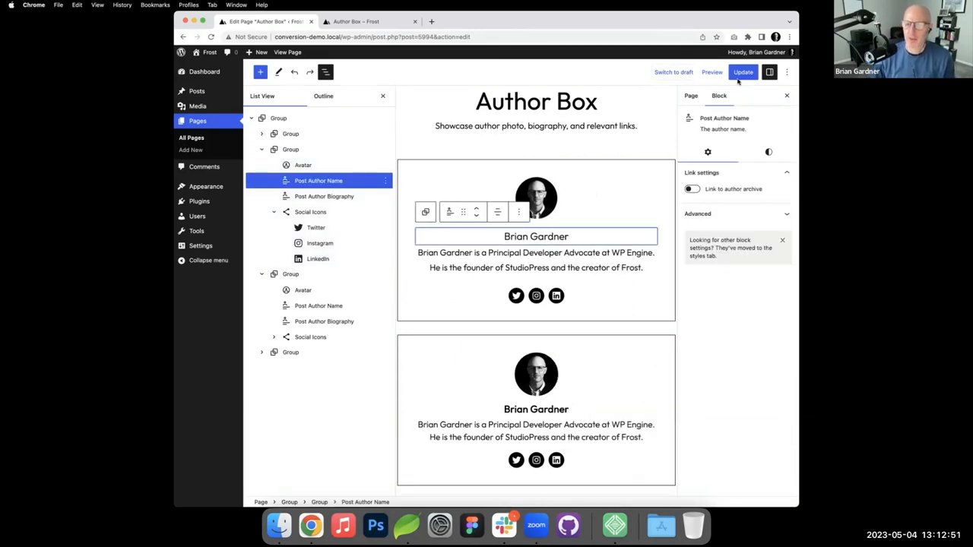
# Step: Update the page and preview it on the live Author Box page
pyautogui.click(742, 72)
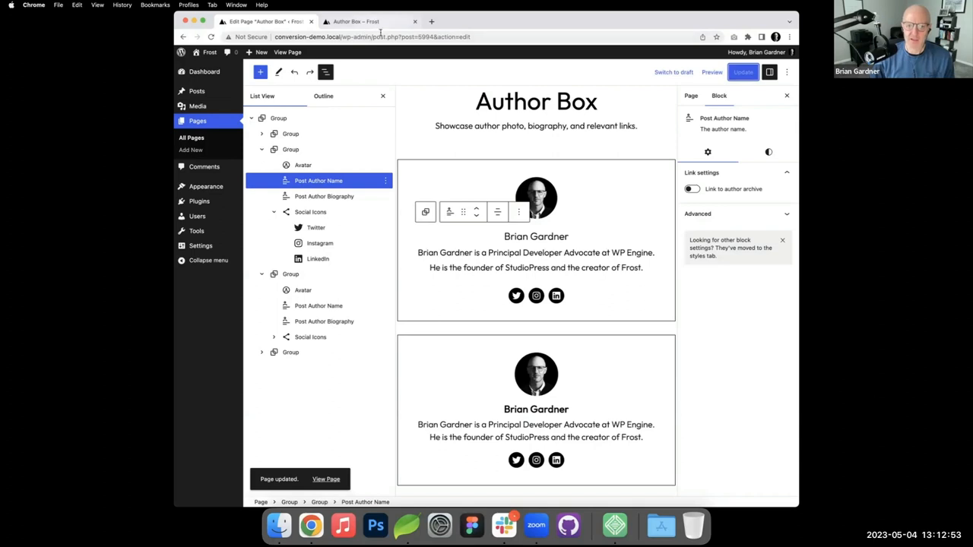
pyautogui.click(358, 21)
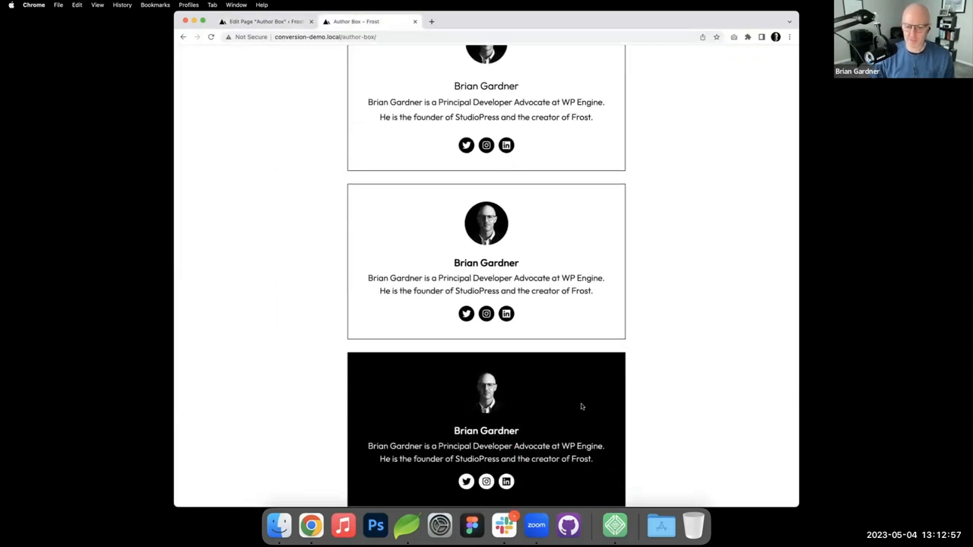
pyautogui.click(265, 22)
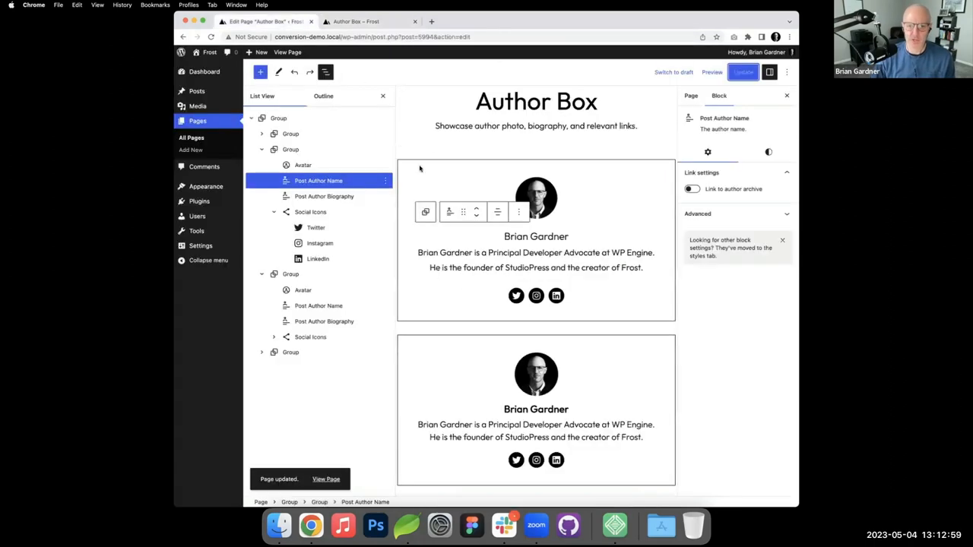
# Step: Set the first Group's background to Contrast (black) and its text to Base (white)
pyautogui.click(291, 149)
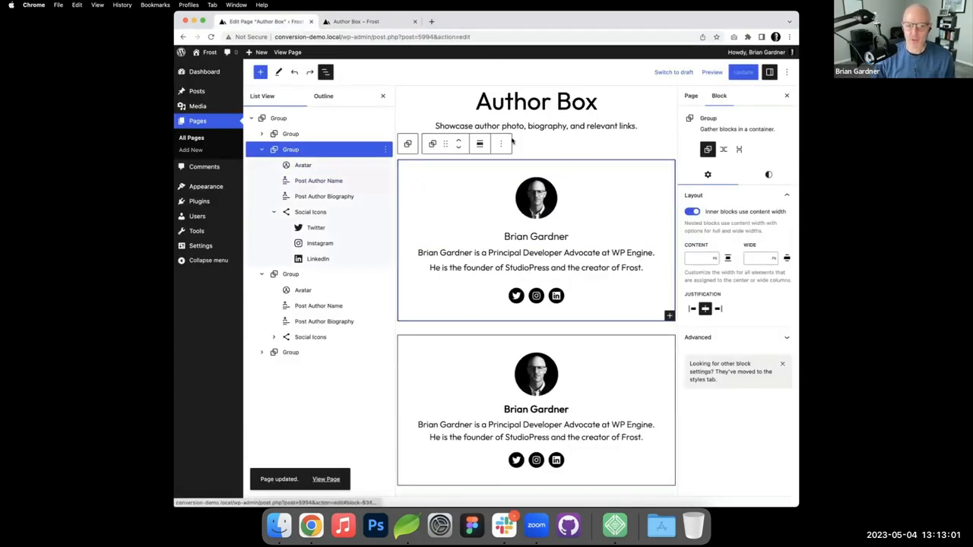
pyautogui.click(769, 175)
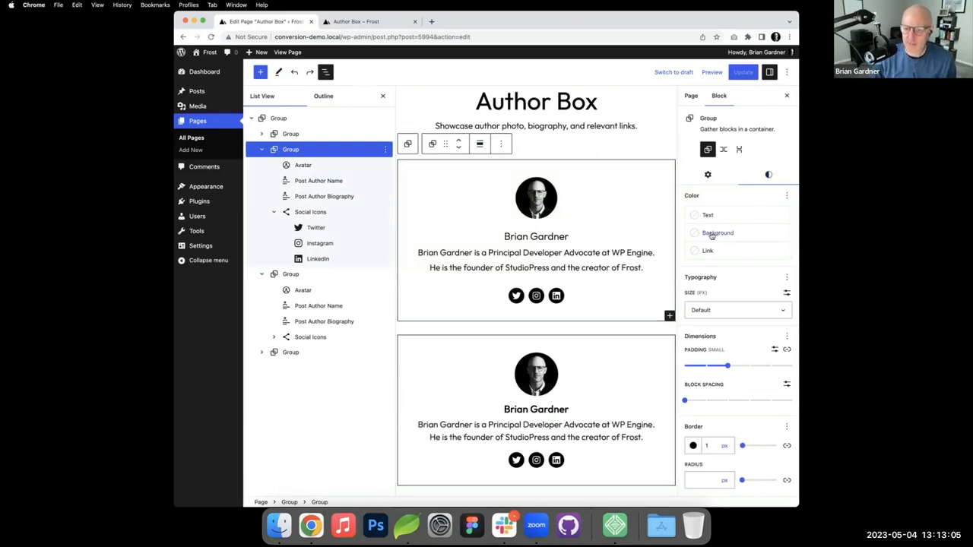
pyautogui.click(718, 233)
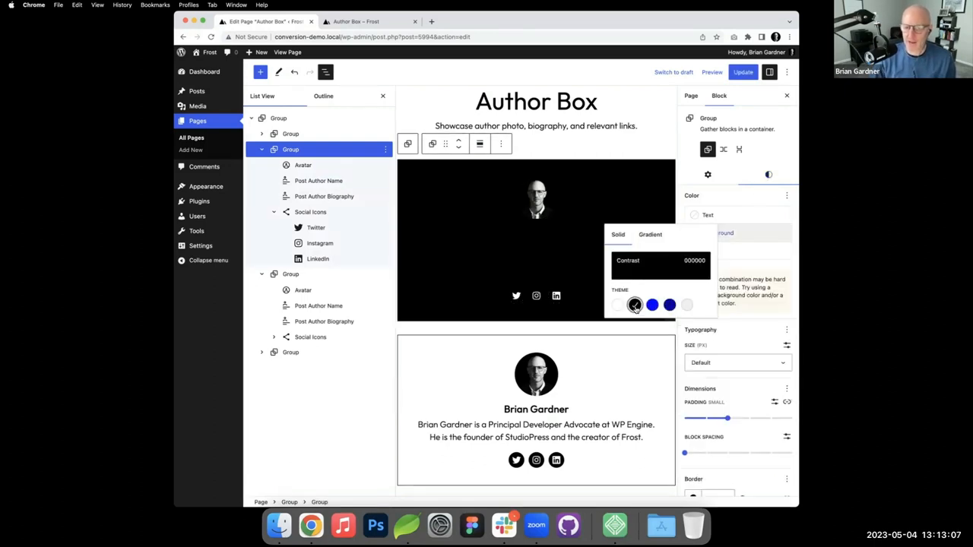
pyautogui.click(636, 304)
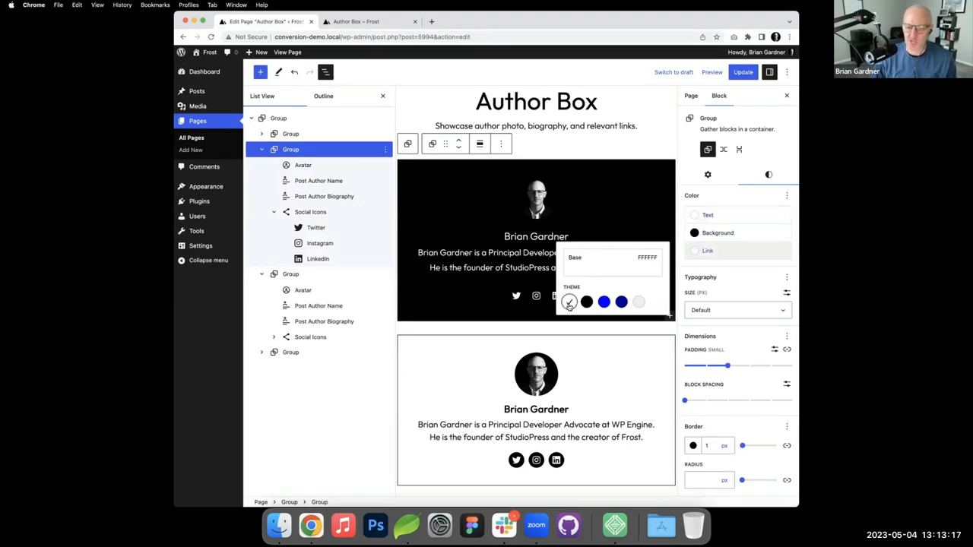
# Step: Select the biography and then the social icons inside the black box for restyling
pyautogui.click(324, 196)
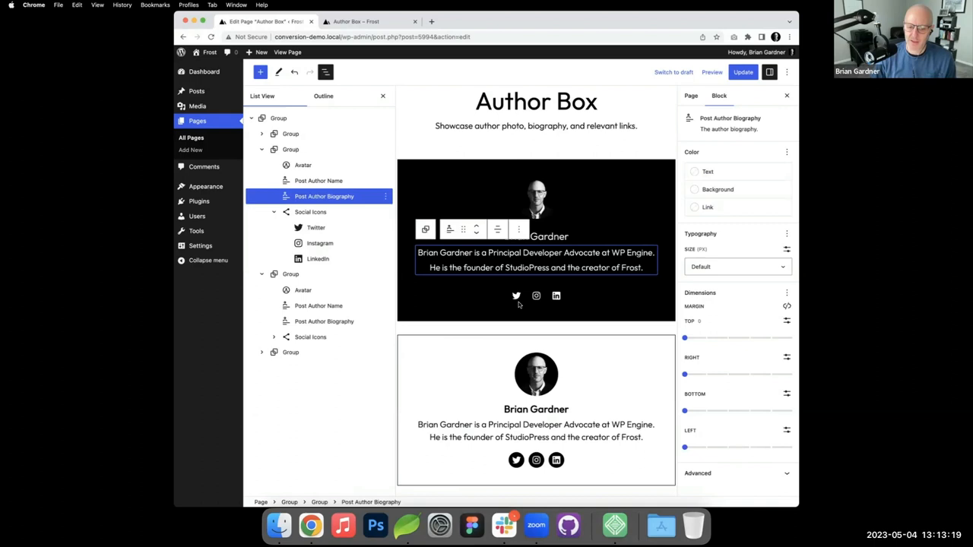
pyautogui.scroll(-3)
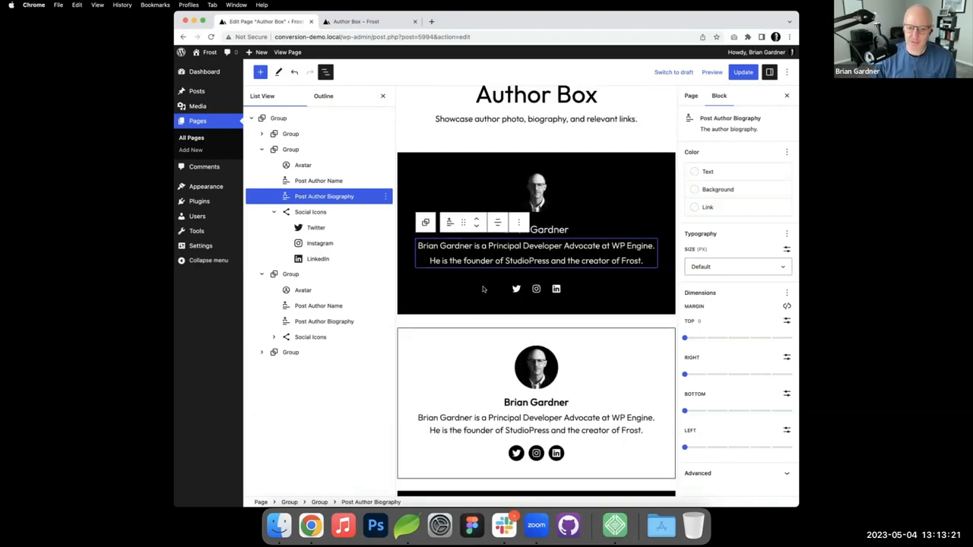
pyautogui.click(310, 211)
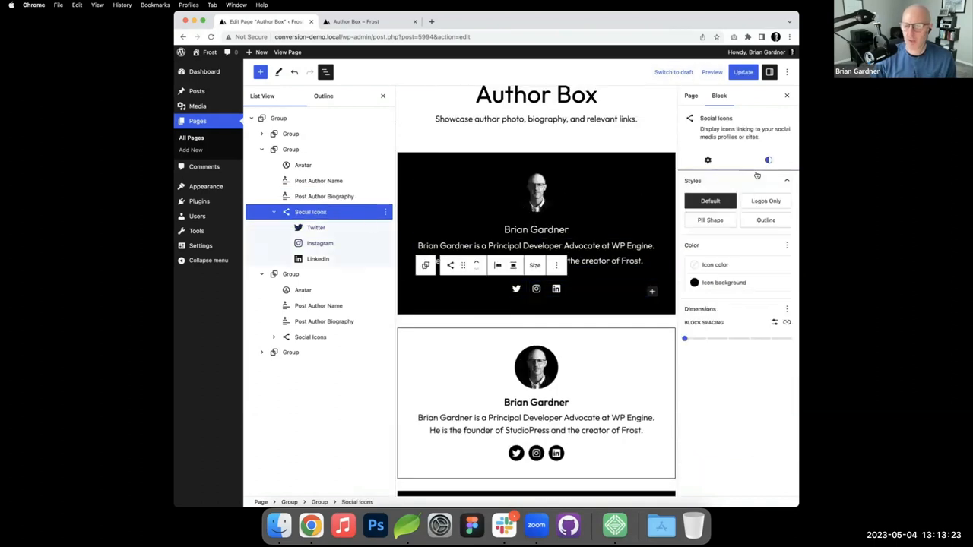
# Step: Make the black box's icons white, reset the Group's border, and view the updated live page
pyautogui.click(694, 282)
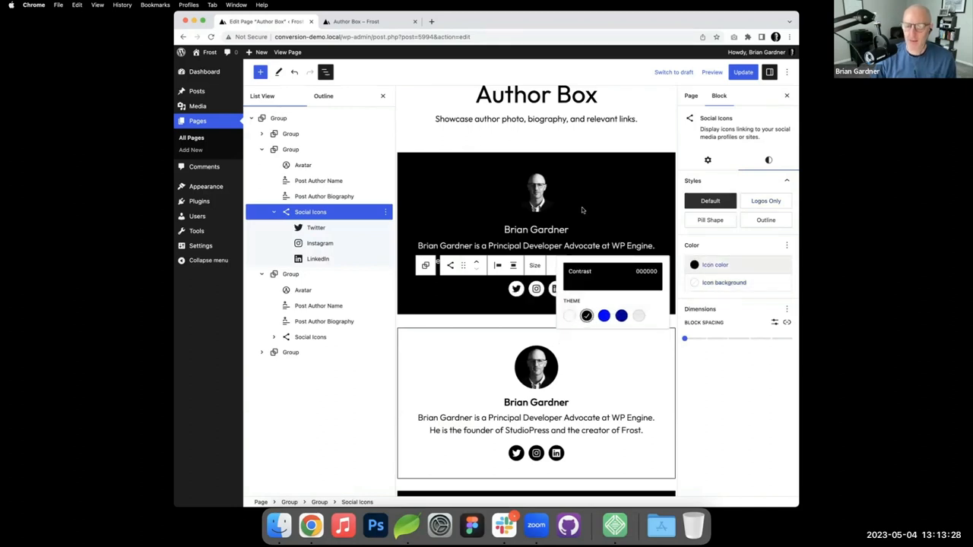
pyautogui.click(290, 149)
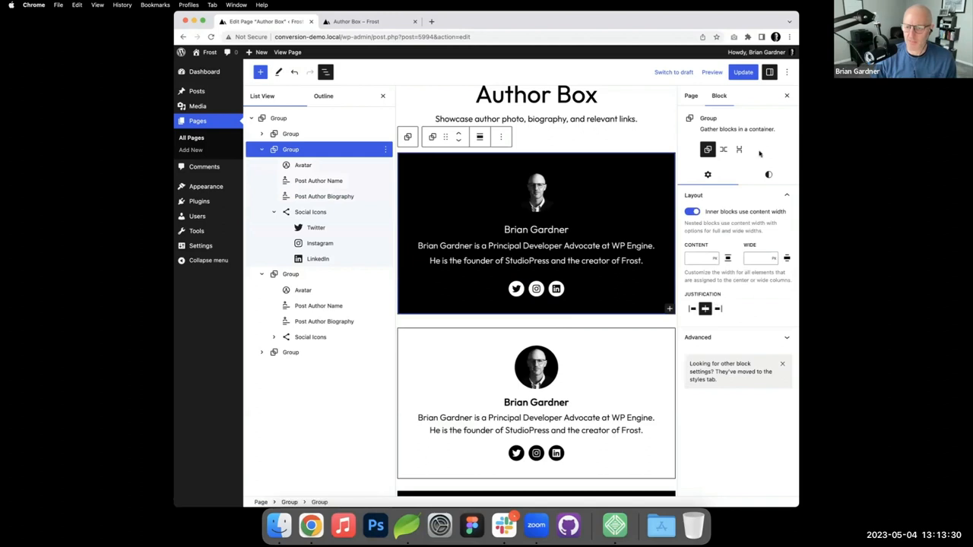
pyautogui.click(769, 174)
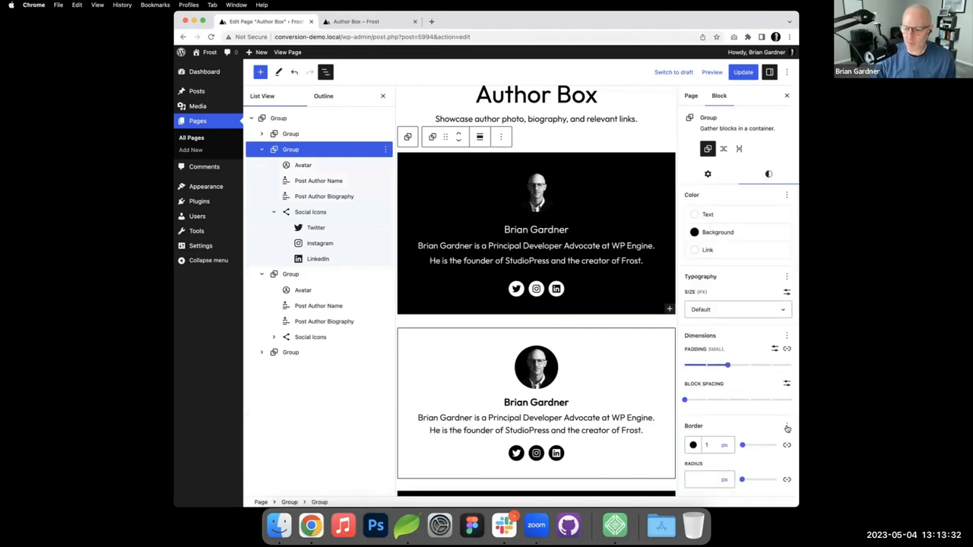
pyautogui.click(788, 336)
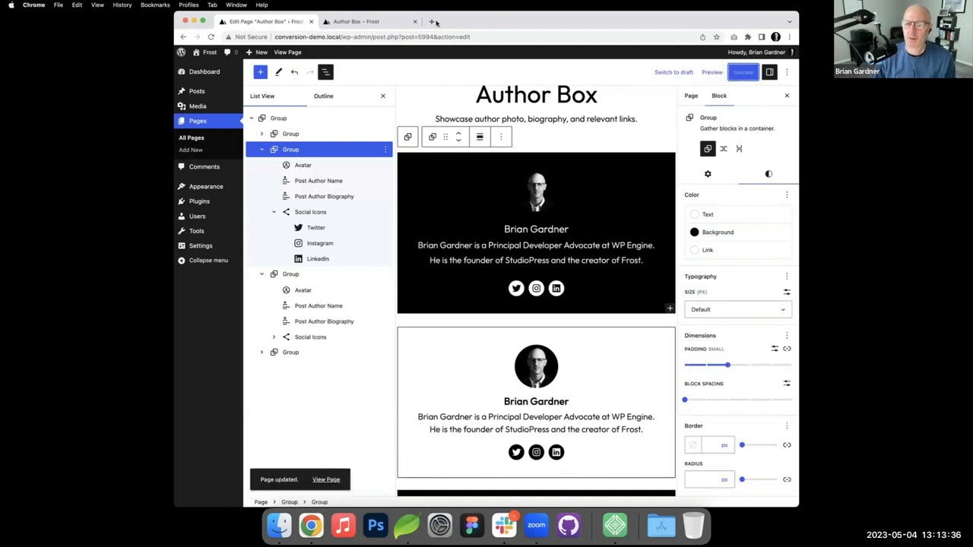
pyautogui.click(368, 21)
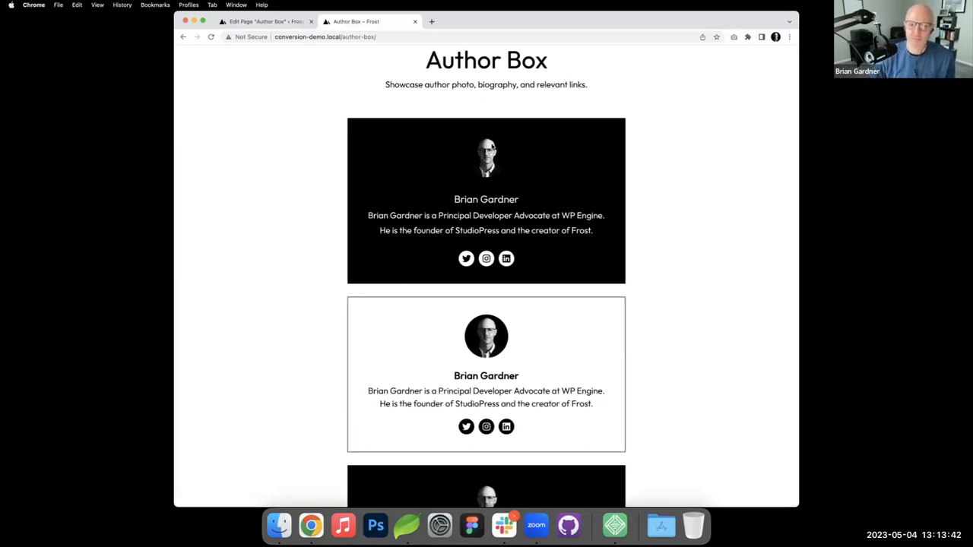
pyautogui.moveTo(427, 99)
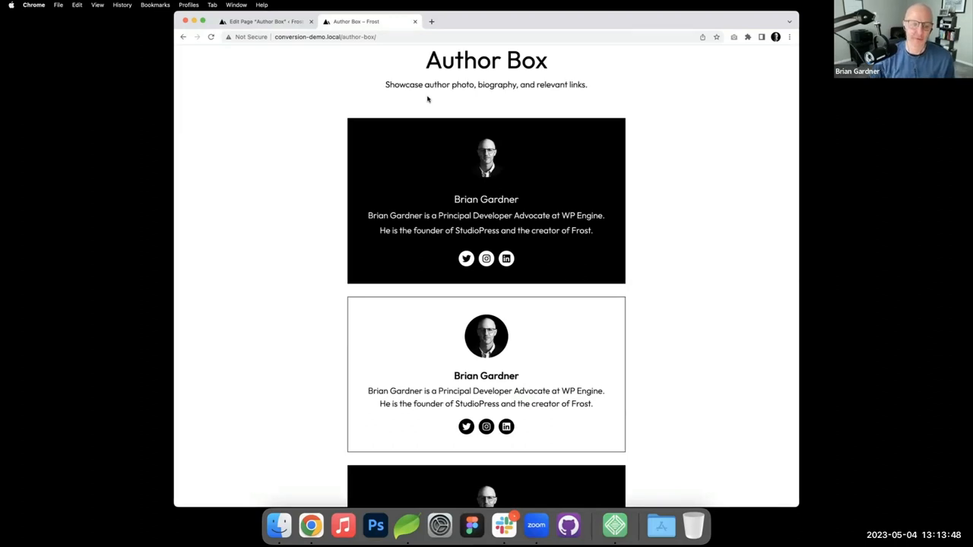
pyautogui.scroll(-3)
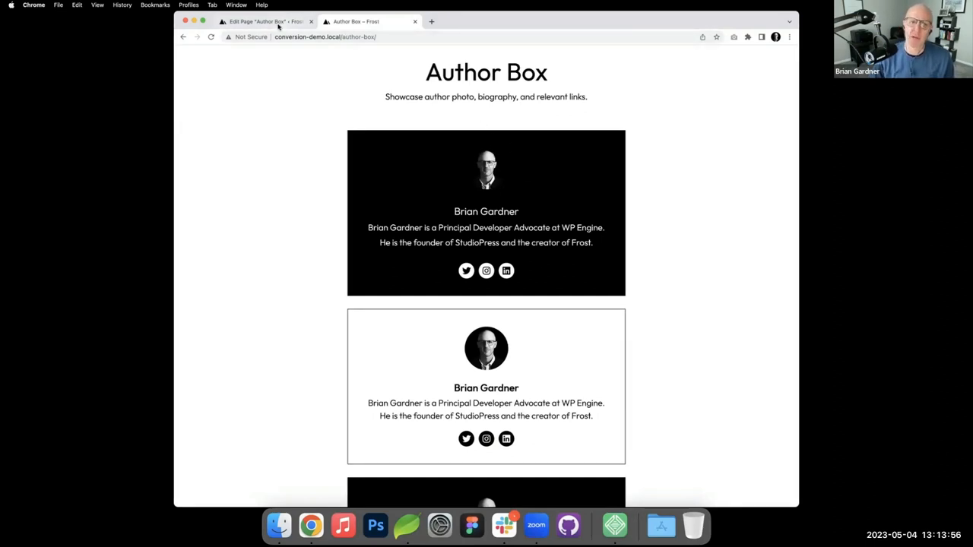
# Step: Add Border settings to the black box's Avatar block from the Styles options menu
pyautogui.click(261, 22)
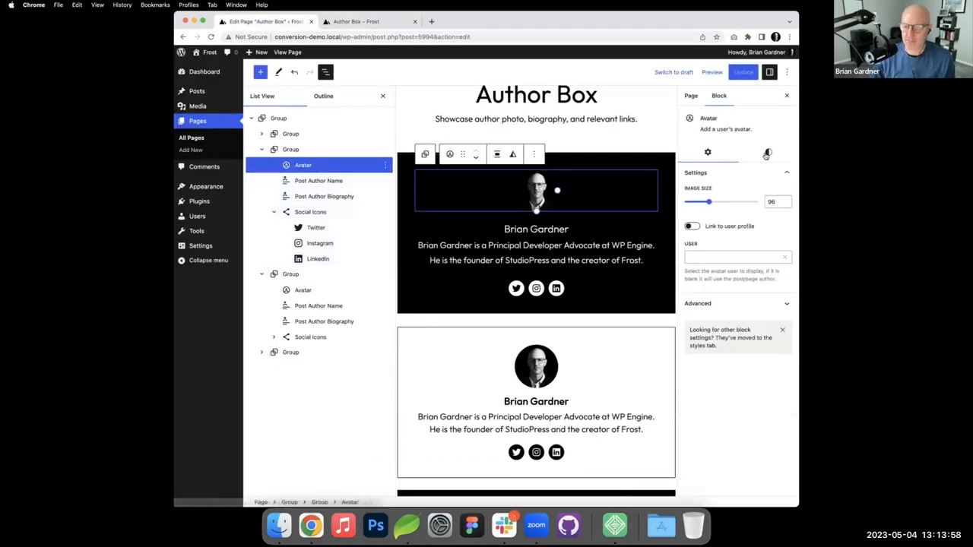
pyautogui.click(768, 152)
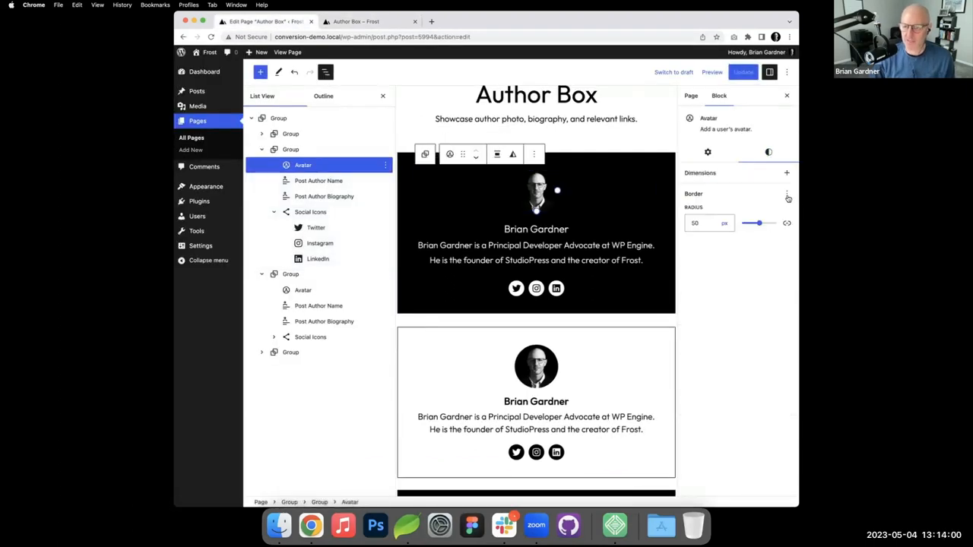
pyautogui.click(788, 195)
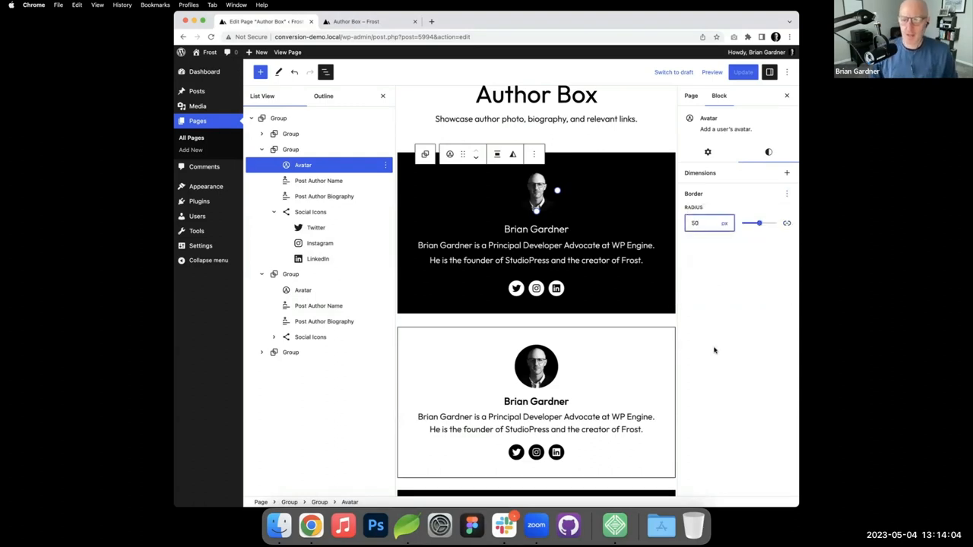
pyautogui.click(786, 194)
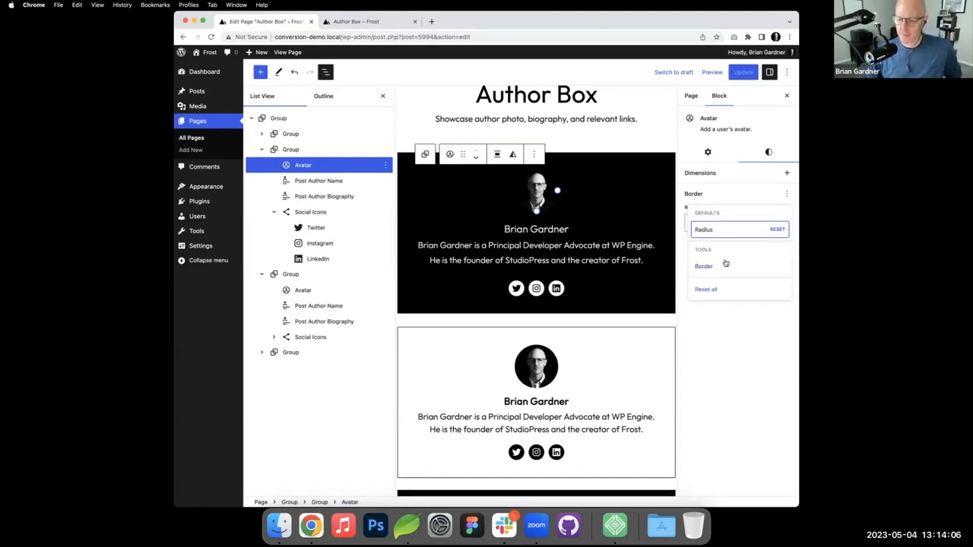
pyautogui.click(702, 267)
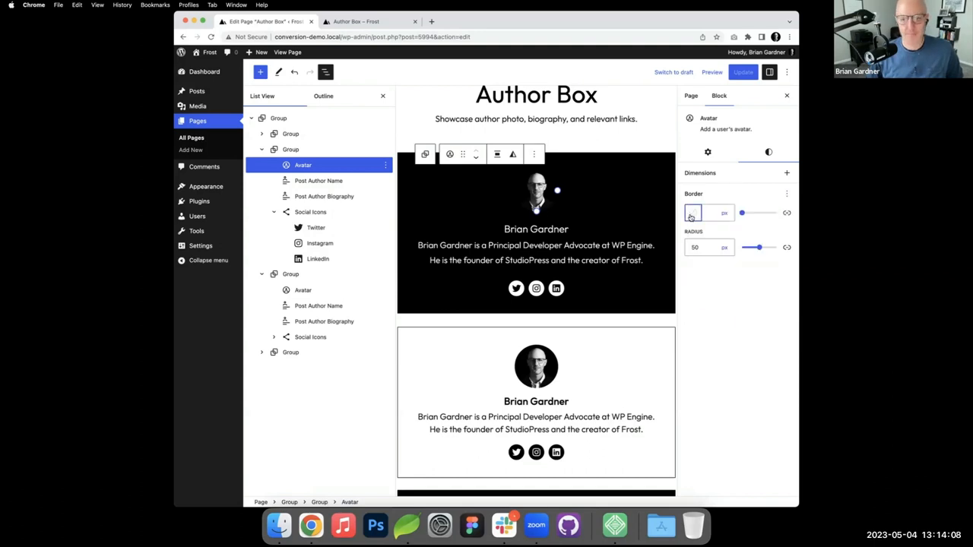
# Step: Give the avatar a white 1px border, update the page, and view it live
pyautogui.click(693, 213)
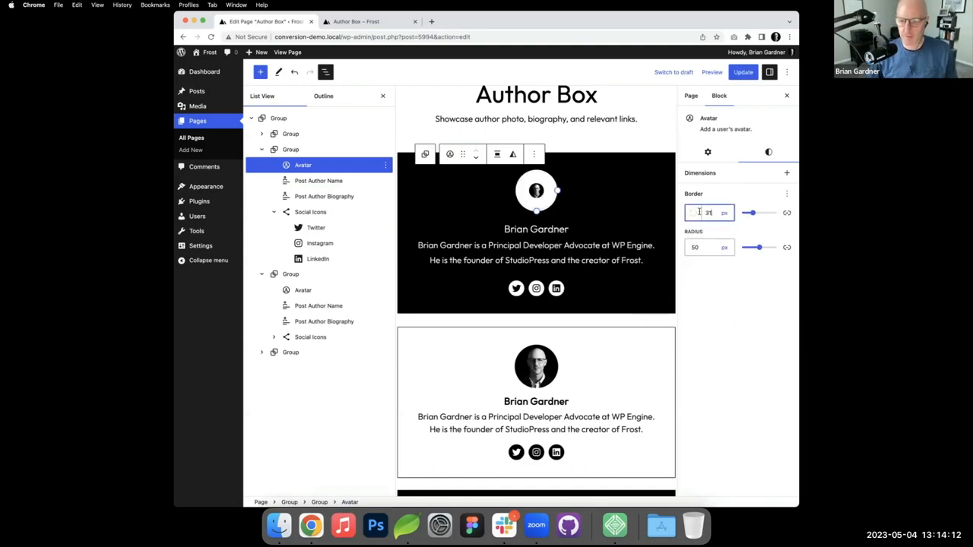
pyautogui.click(742, 72)
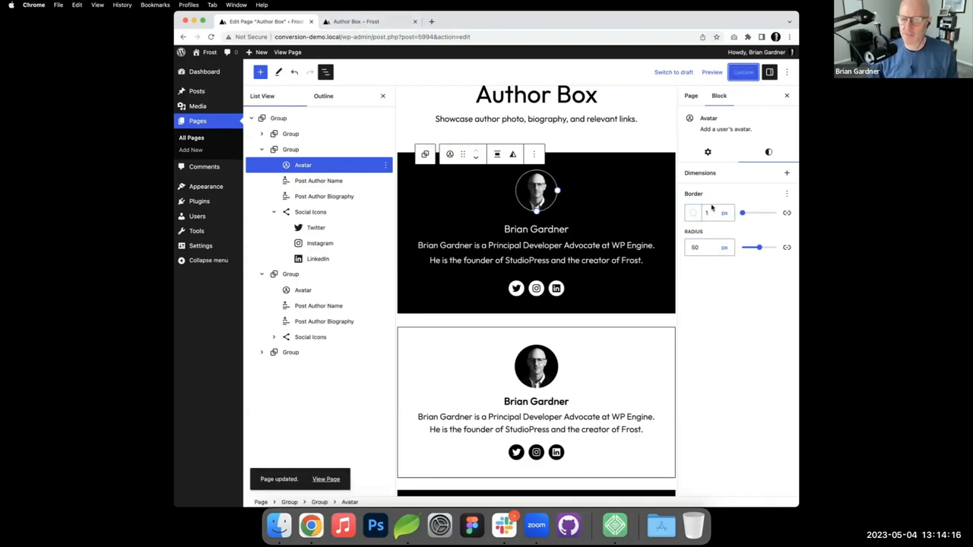
pyautogui.click(368, 22)
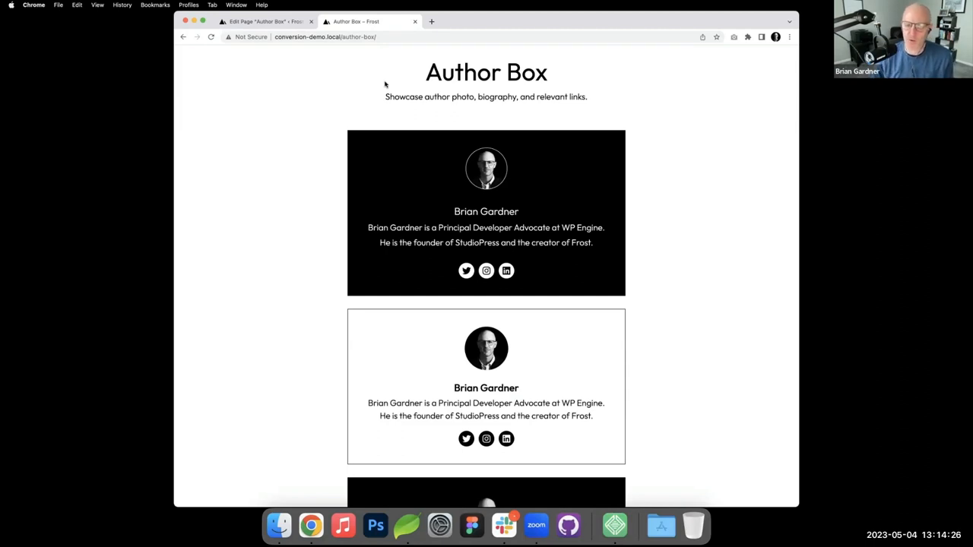
pyautogui.moveTo(660, 526)
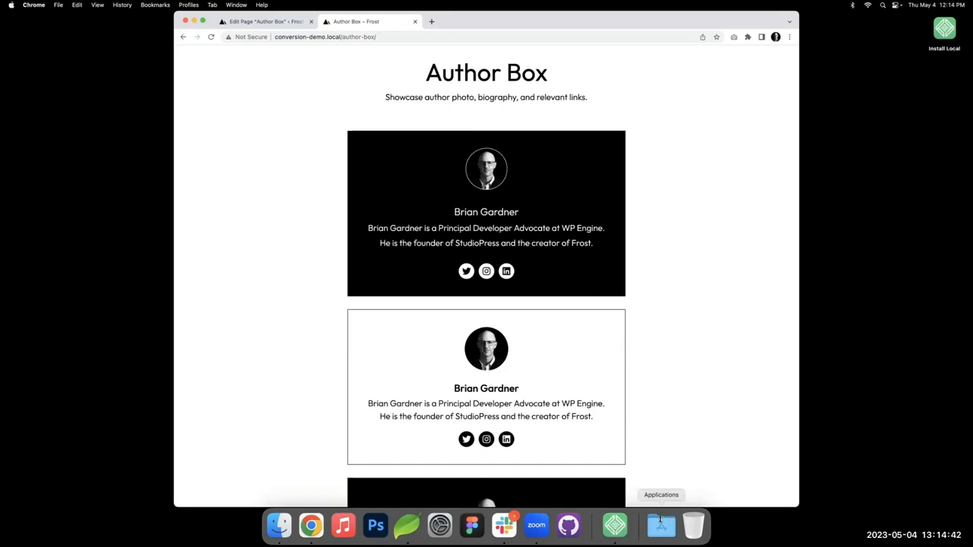
pyautogui.moveTo(657, 387)
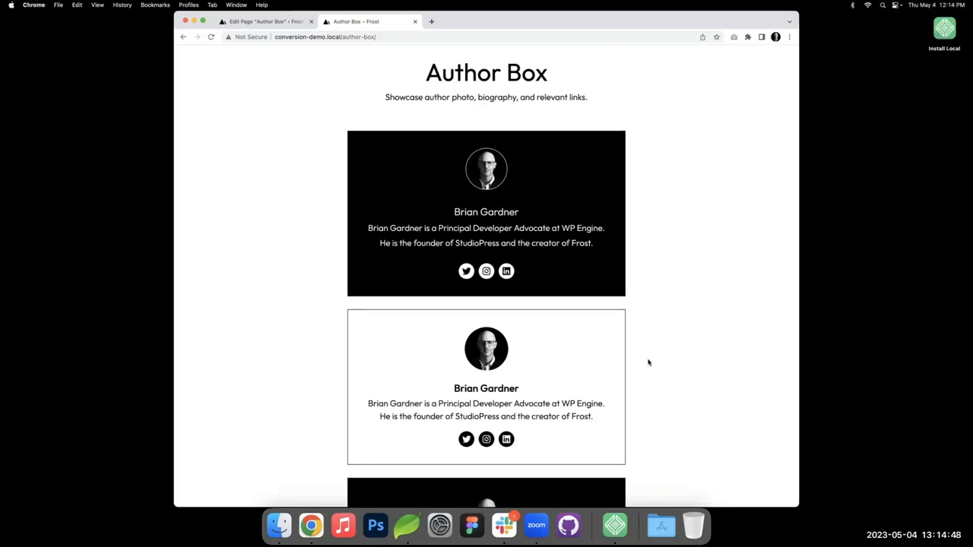
pyautogui.moveTo(632, 365)
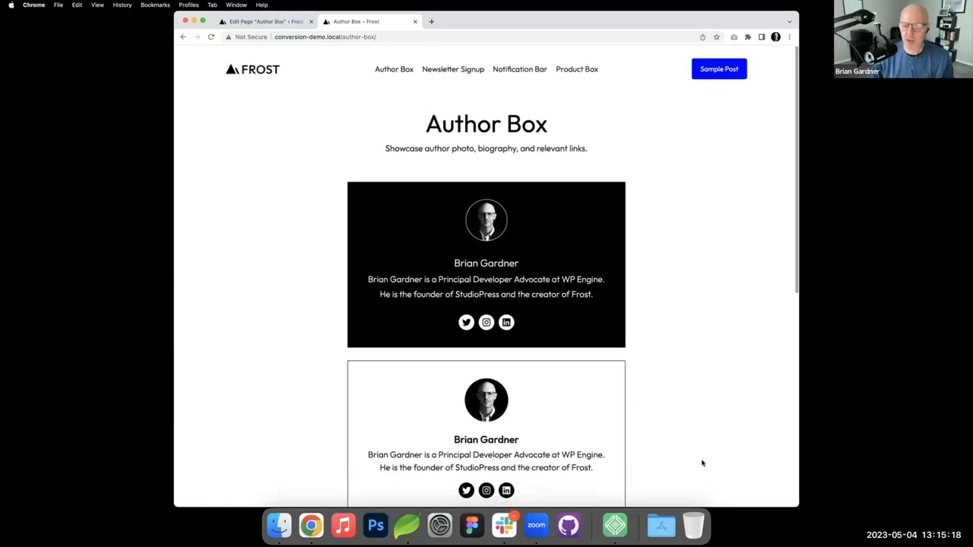
pyautogui.moveTo(727, 456)
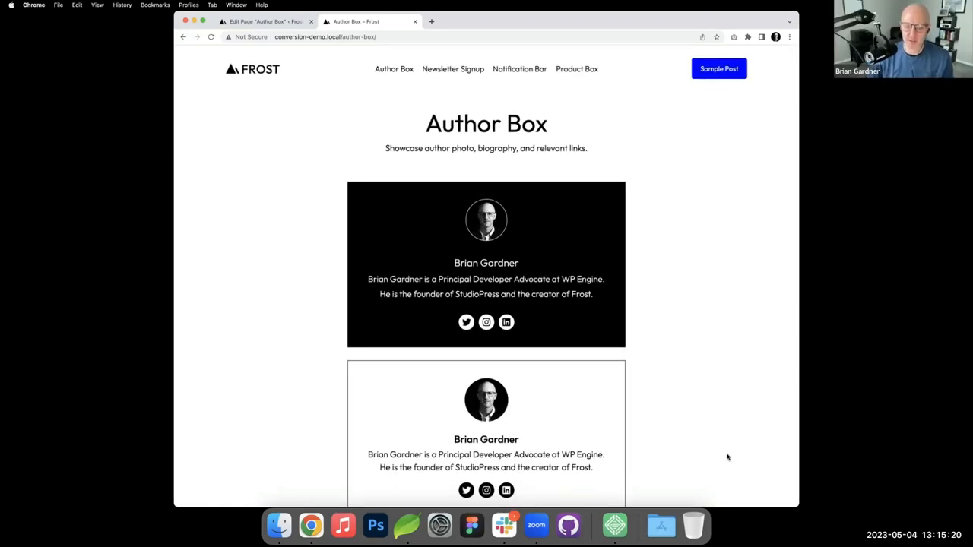